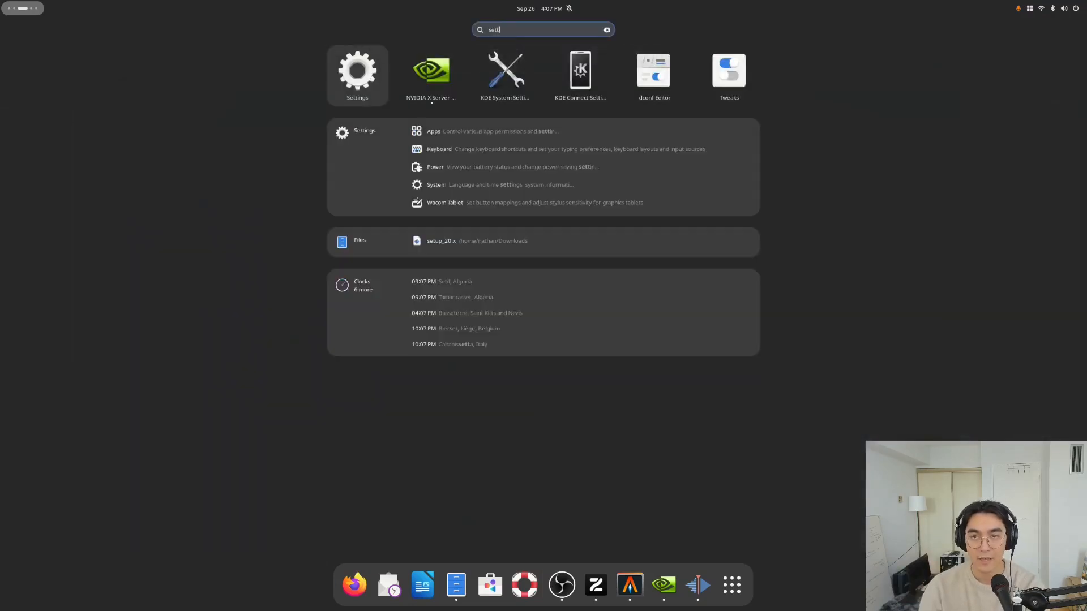
Open Settings > Multitasking and set a fixed number of 5 workspaces
{"action": "left_click", "coordinate": [439, 149]}
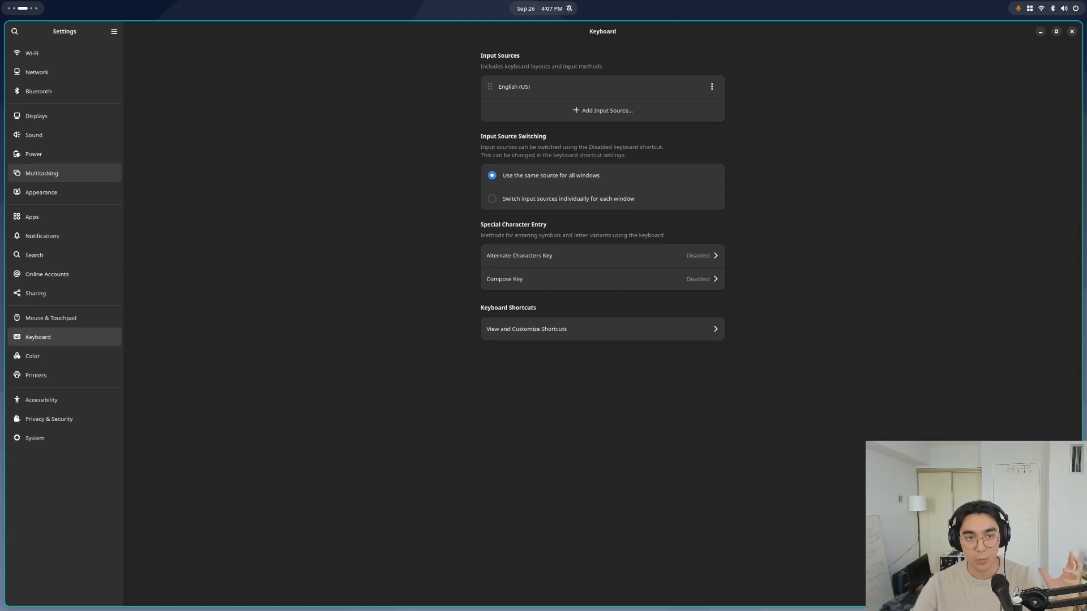
{"action": "left_click", "coordinate": [42, 172]}
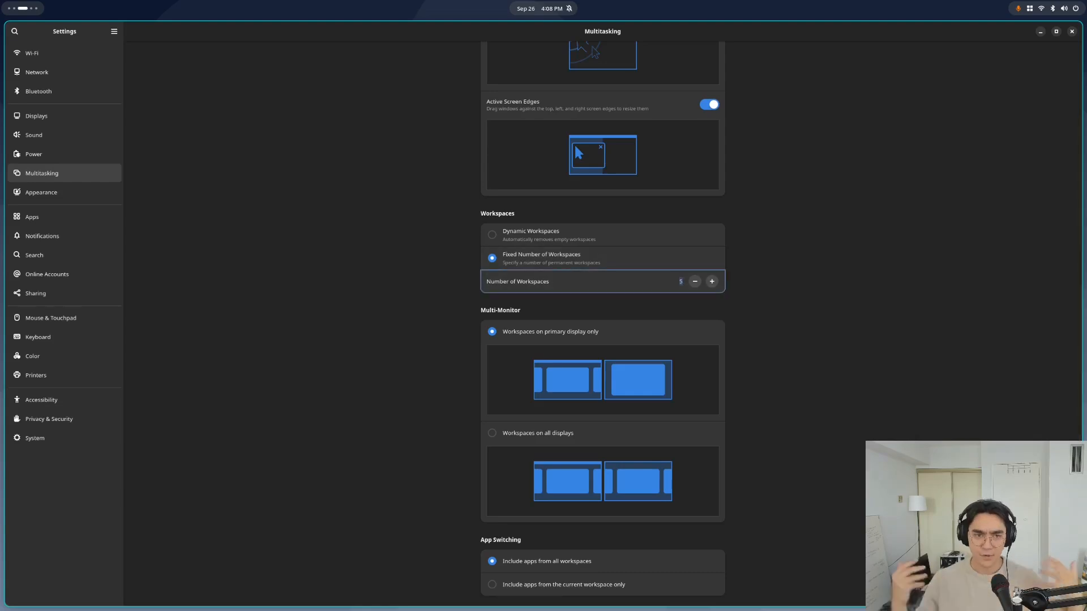
{"action": "key", "text": "Super"}
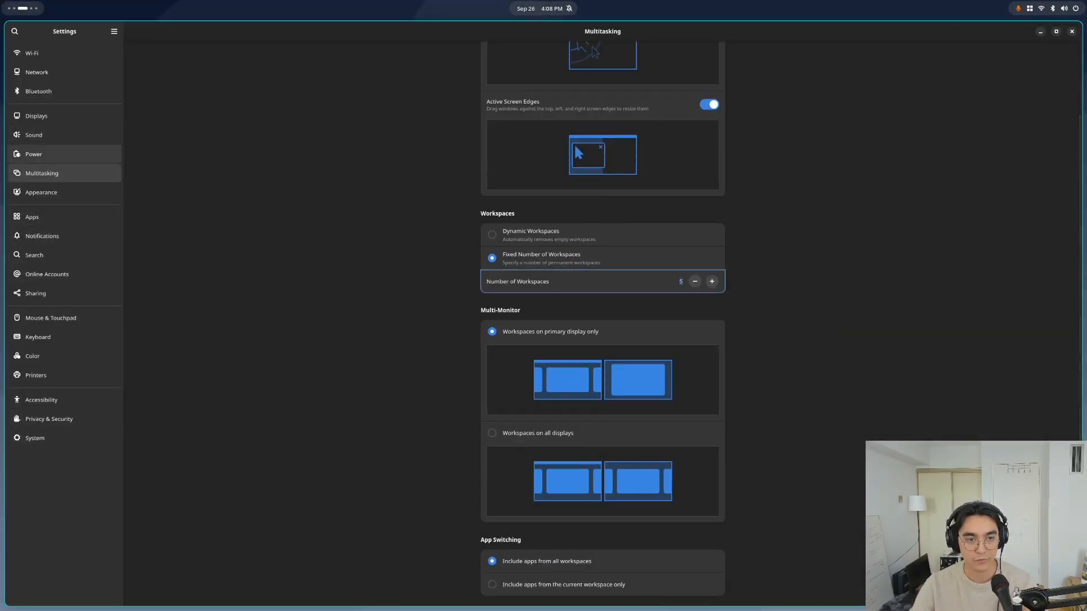
In Keyboard navigation shortcuts, bind Switch to workspace 1 to Super+1 and close the list
{"action": "left_click", "coordinate": [39, 337]}
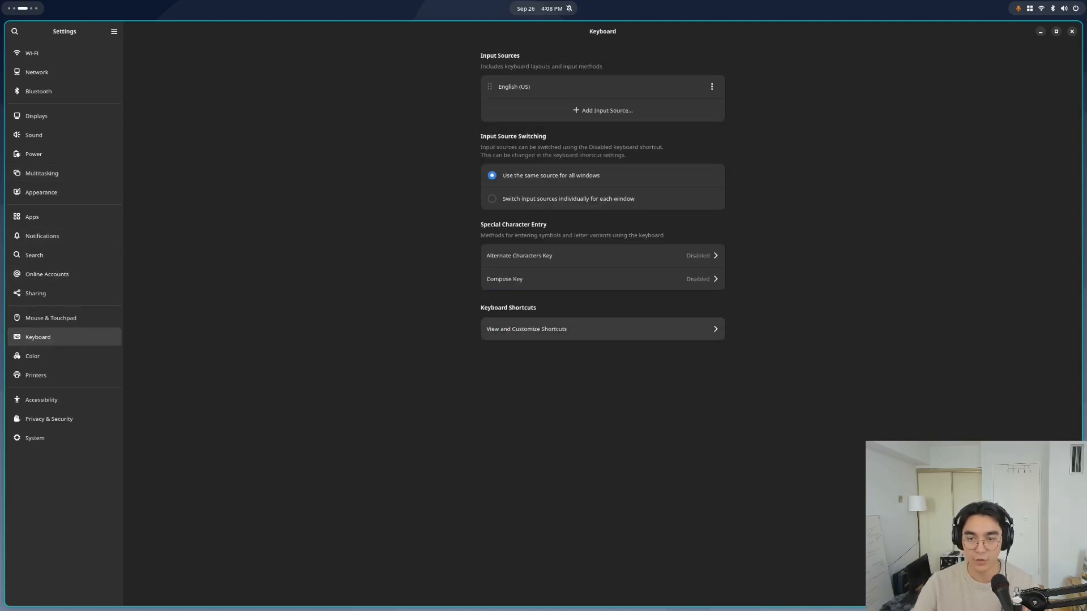
{"action": "left_click", "coordinate": [601, 328]}
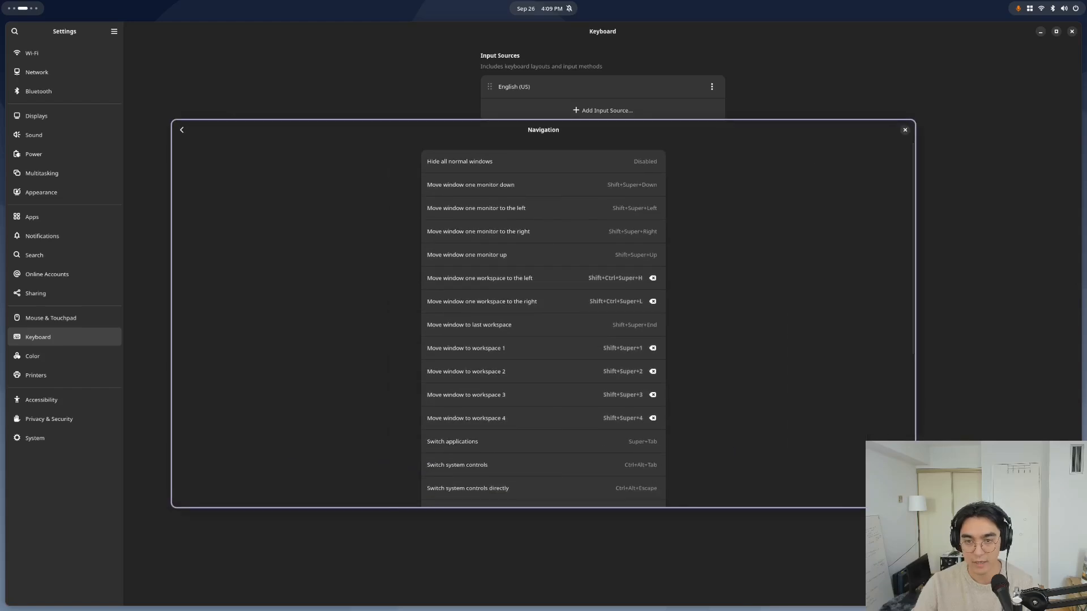
{"action": "scroll", "scroll_direction": "down", "scroll_amount": 3}
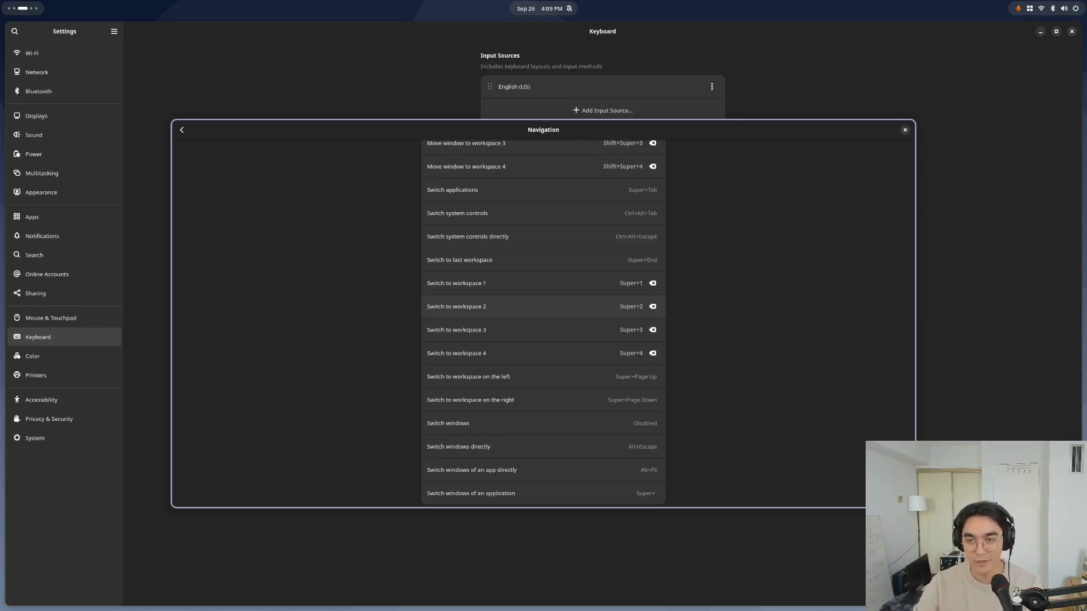
{"action": "left_click", "coordinate": [455, 283]}
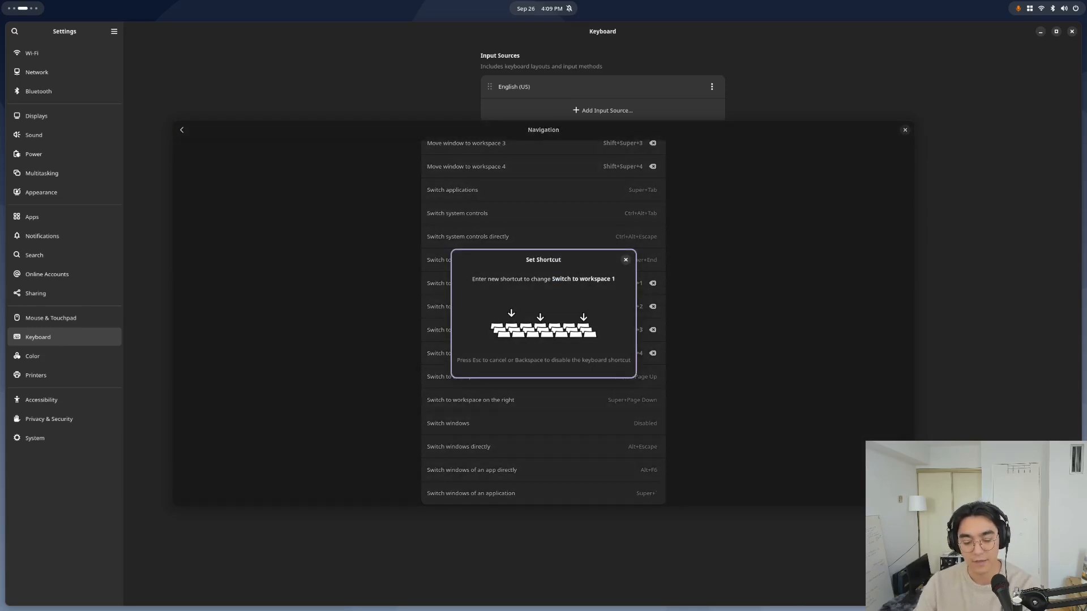
{"action": "key", "text": "Super+1"}
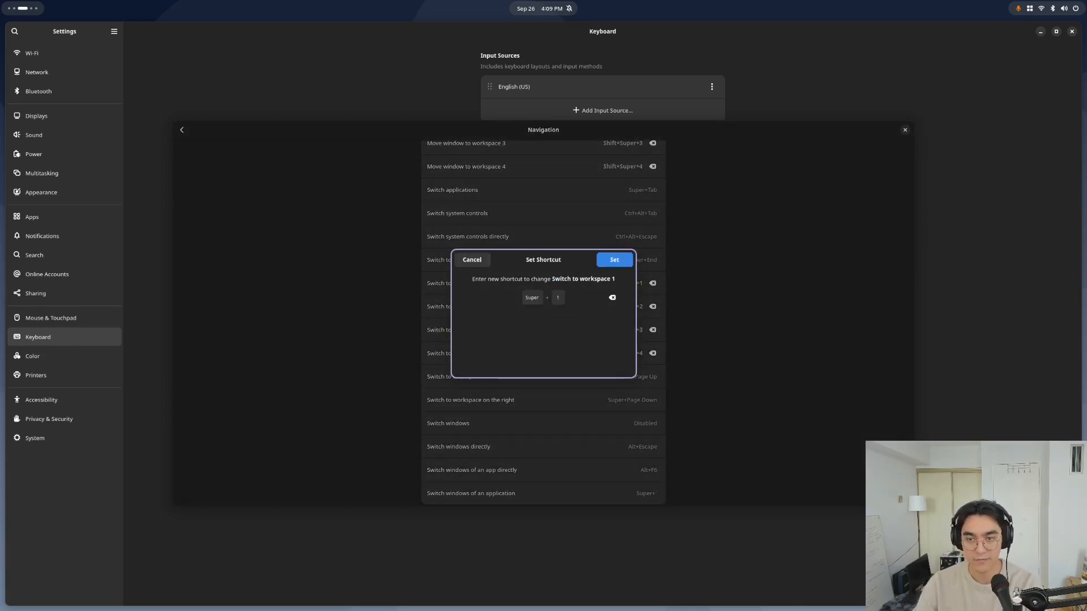
{"action": "left_click", "coordinate": [613, 259]}
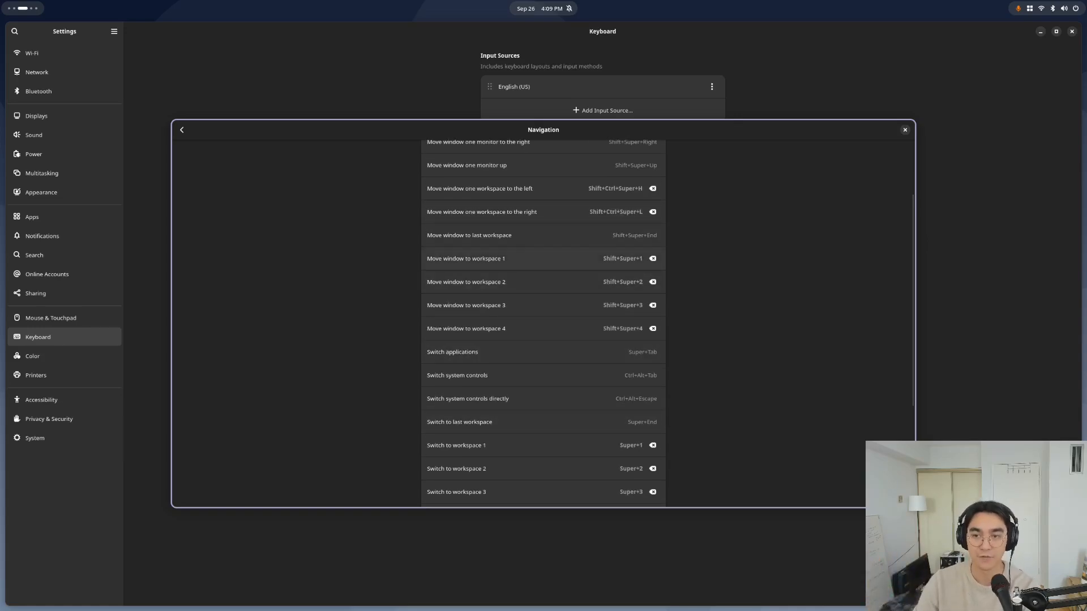
{"action": "scroll", "scroll_direction": "down", "scroll_amount": 3}
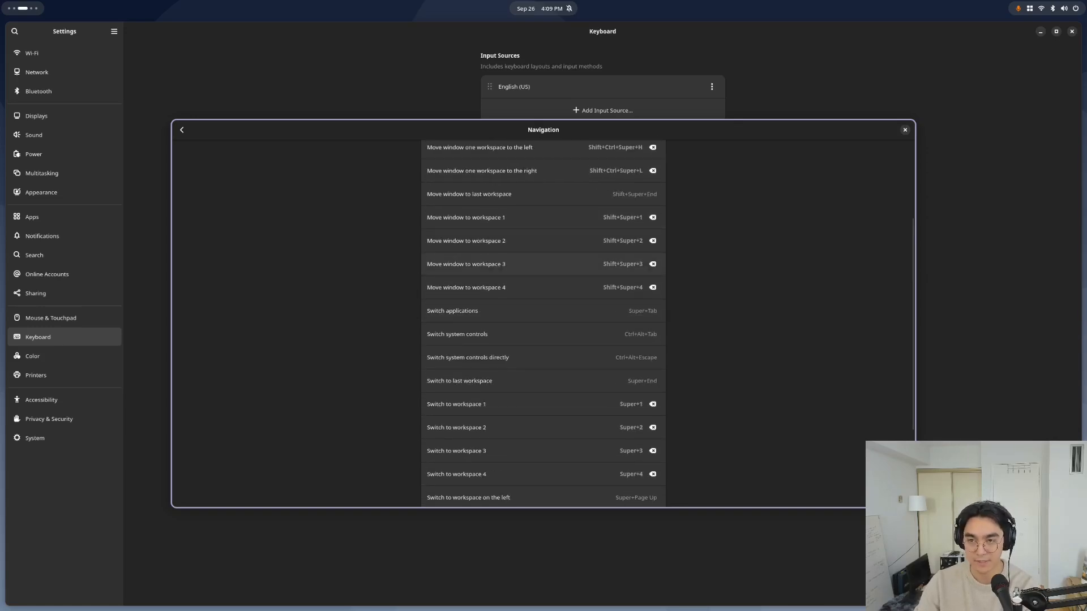
{"action": "left_click", "coordinate": [904, 129]}
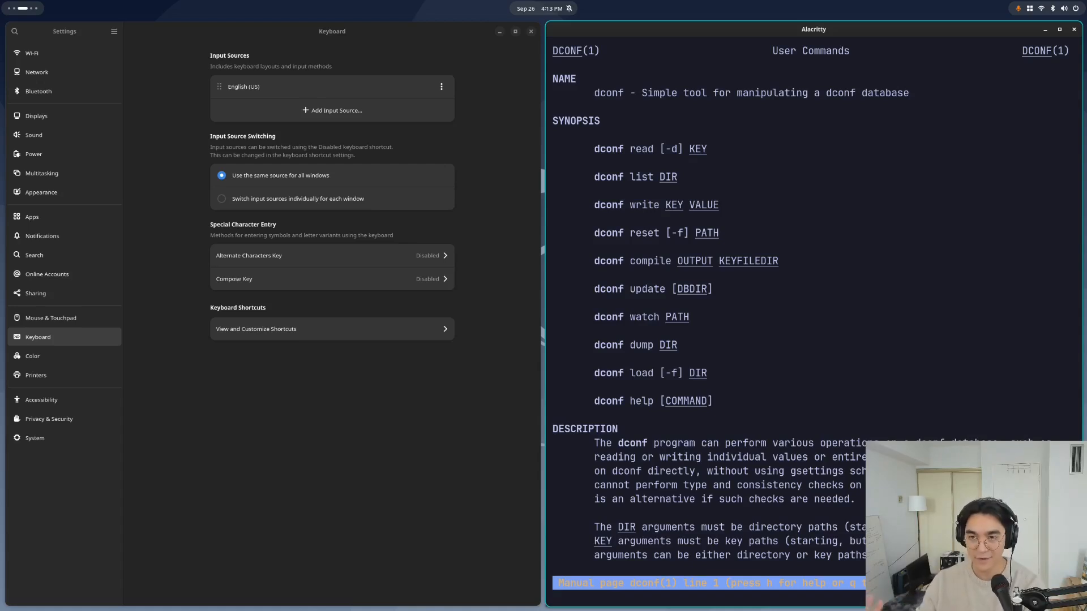
Quit man, check dconf-editor is installed via apt, then filter the Rofi launcher for dconf
{"action": "key", "text": "q"}
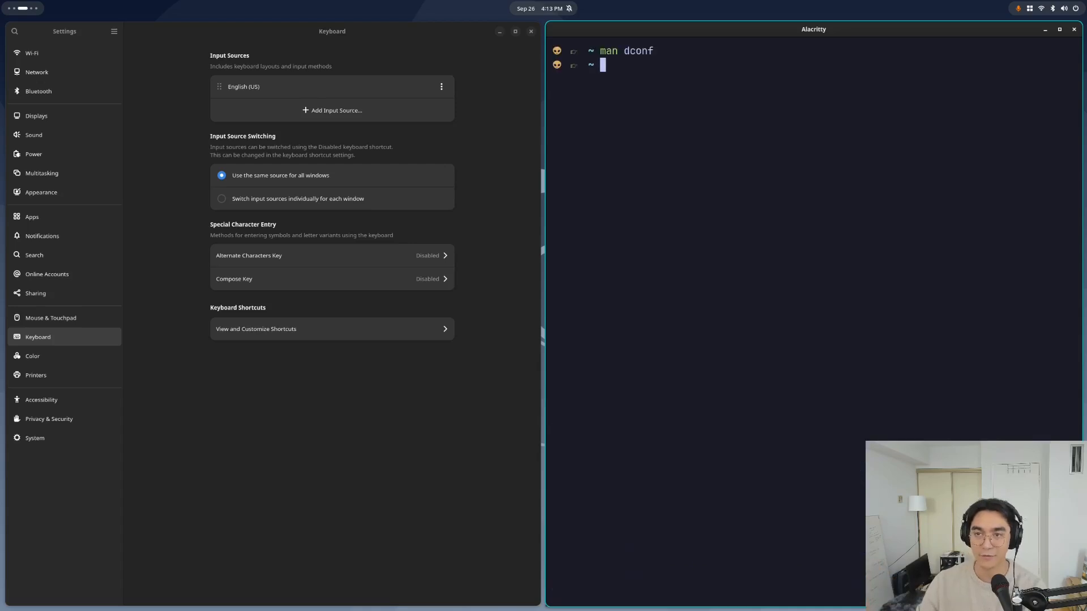
{"action": "mouse_move", "coordinate": [36, 116]}
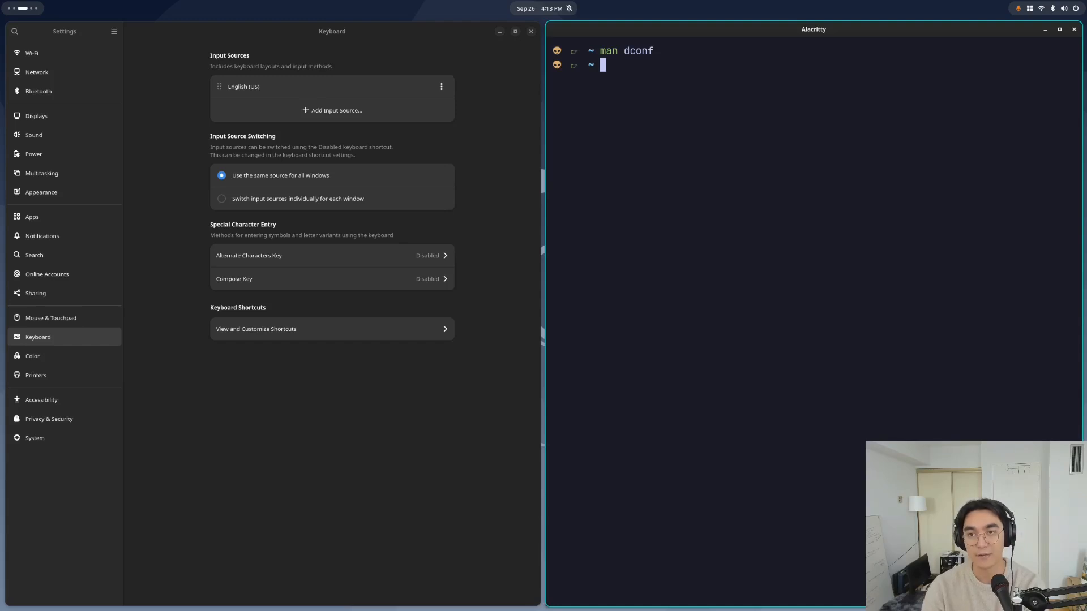
{"action": "type", "text": "apt search dconf-editor"}
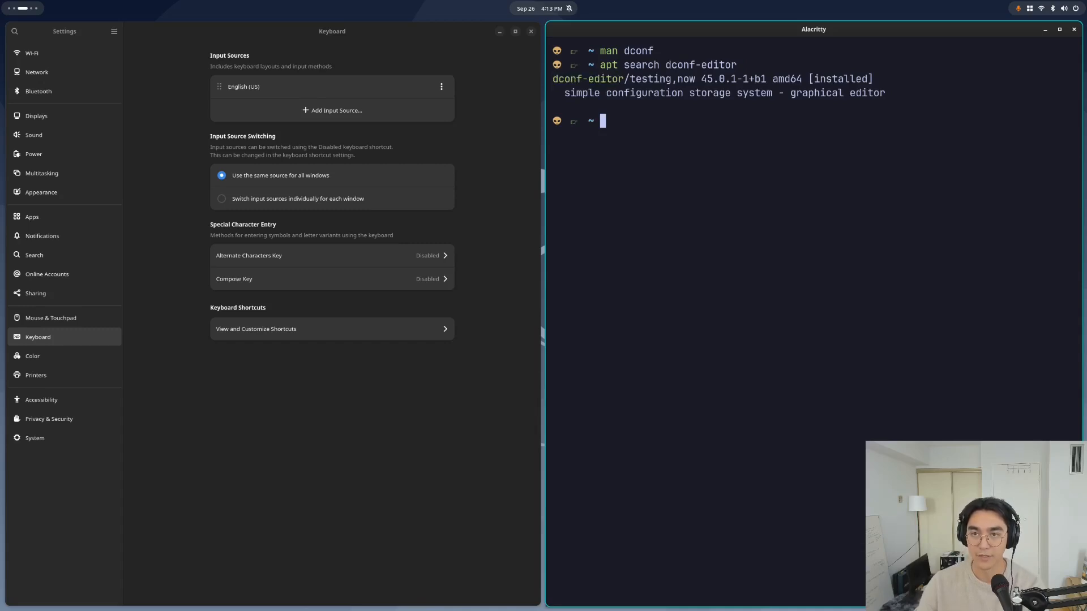
{"action": "type", "text": "sudo apt install dconf-editor"}
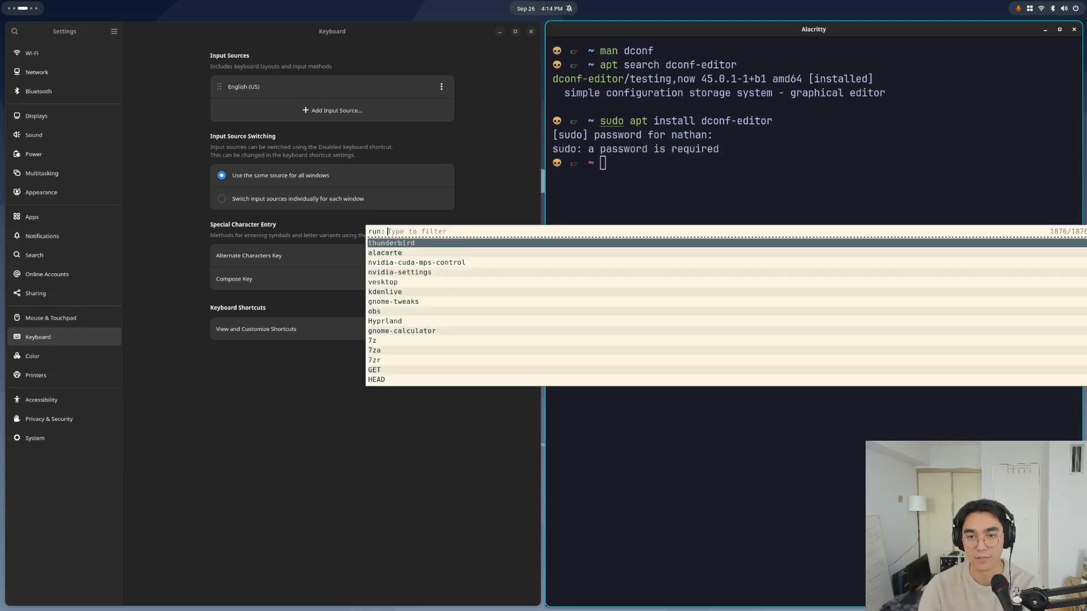
{"action": "type", "text": "dconf"}
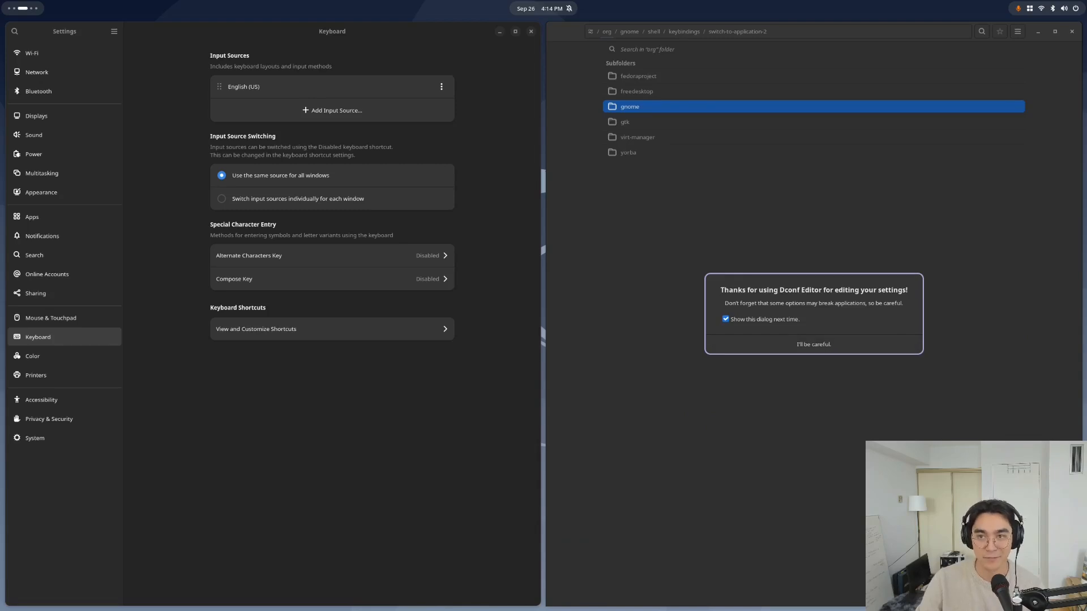
Dismiss the caution notice and open the org.gnome.shell.keybindings folder
{"action": "left_click", "coordinate": [813, 344]}
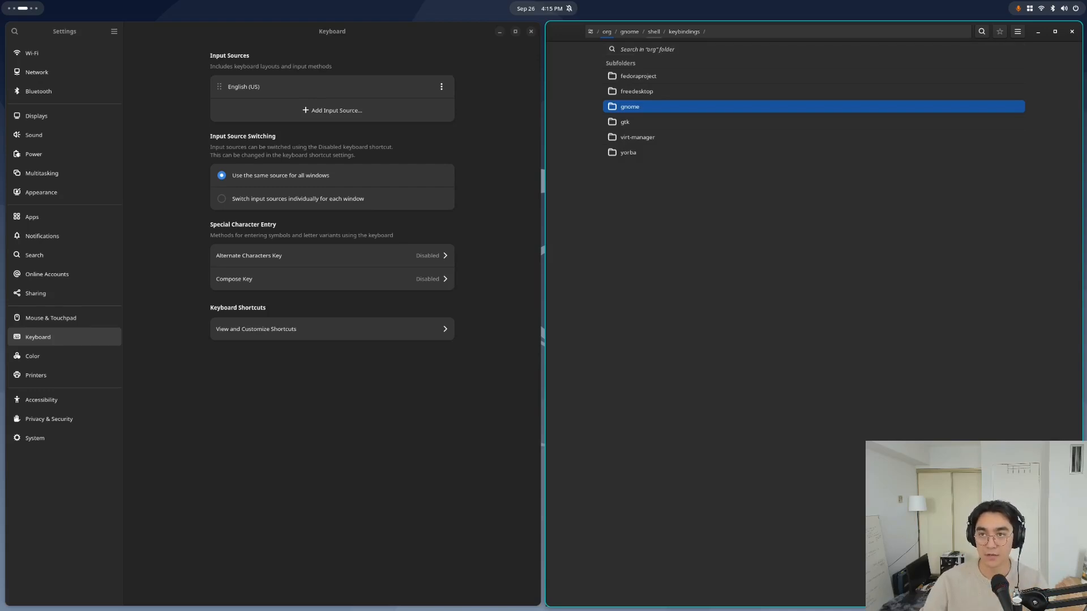
{"action": "double_click", "coordinate": [629, 106]}
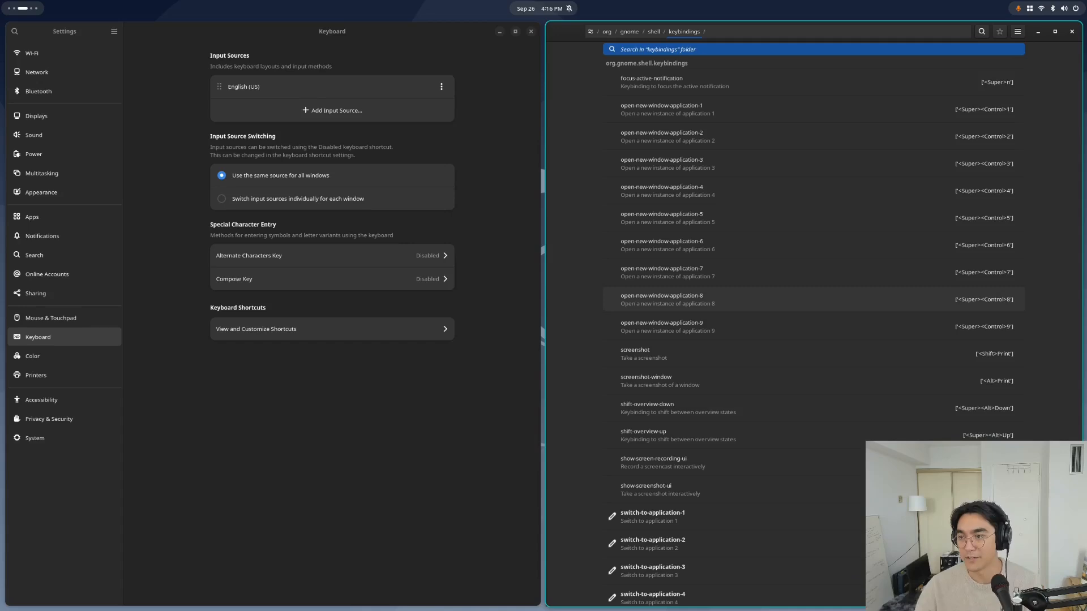
{"action": "scroll", "scroll_direction": "down", "scroll_amount": 3}
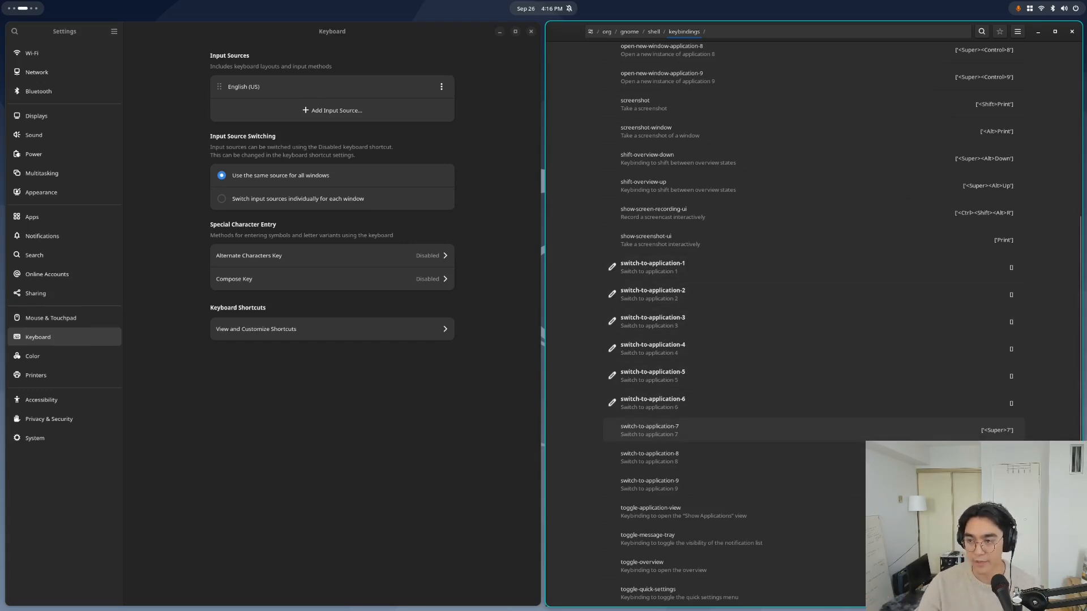
Disable the default value of switch-to-application-7 and select its custom value for editing
{"action": "left_click", "coordinate": [649, 430]}
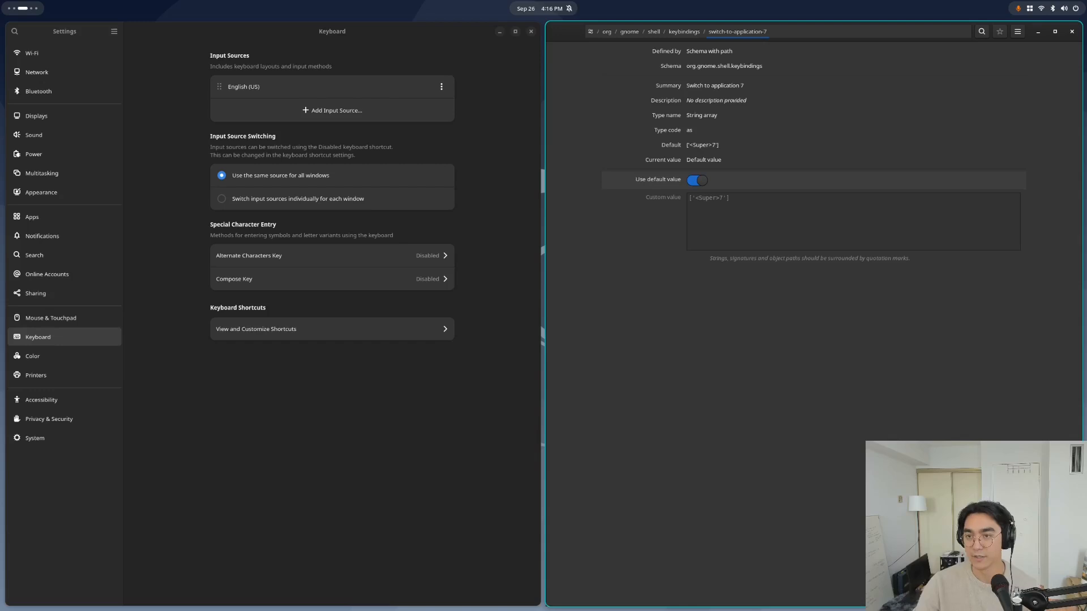
{"action": "left_click", "coordinate": [696, 180]}
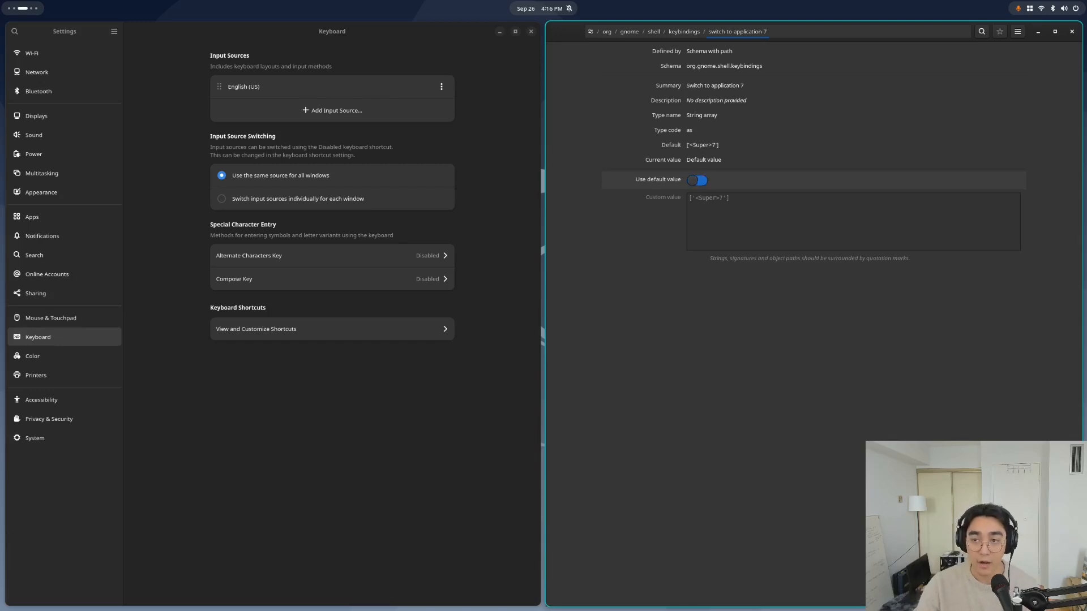
{"action": "left_click", "coordinate": [697, 180]}
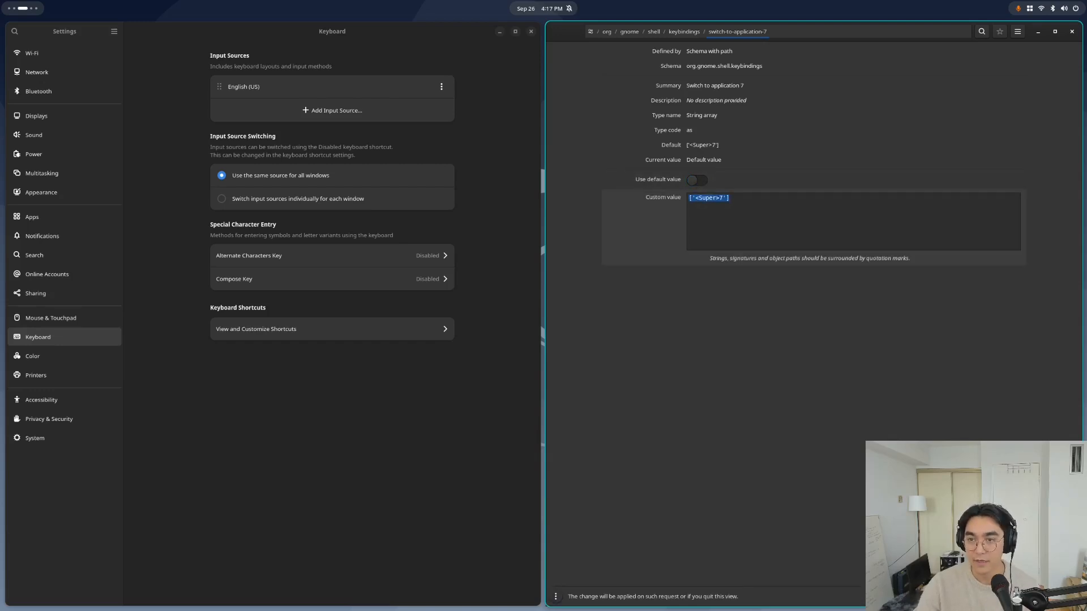
{"action": "left_click", "coordinate": [735, 197]}
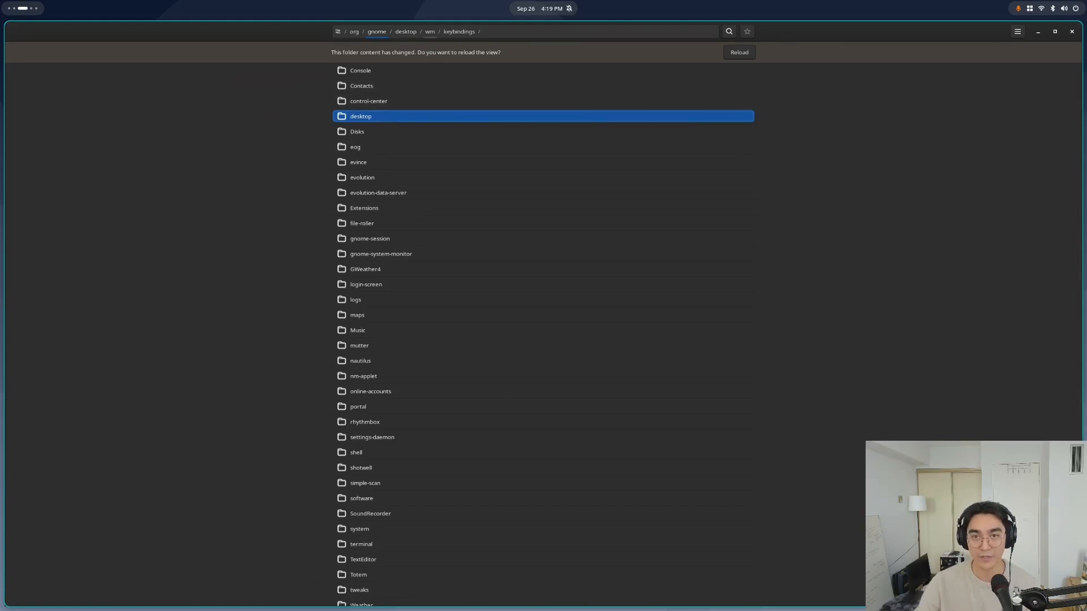
Reload the wm keybindings folder and review the switch-to-workspace-5 and move-to-workspace keys
{"action": "left_click", "coordinate": [738, 52]}
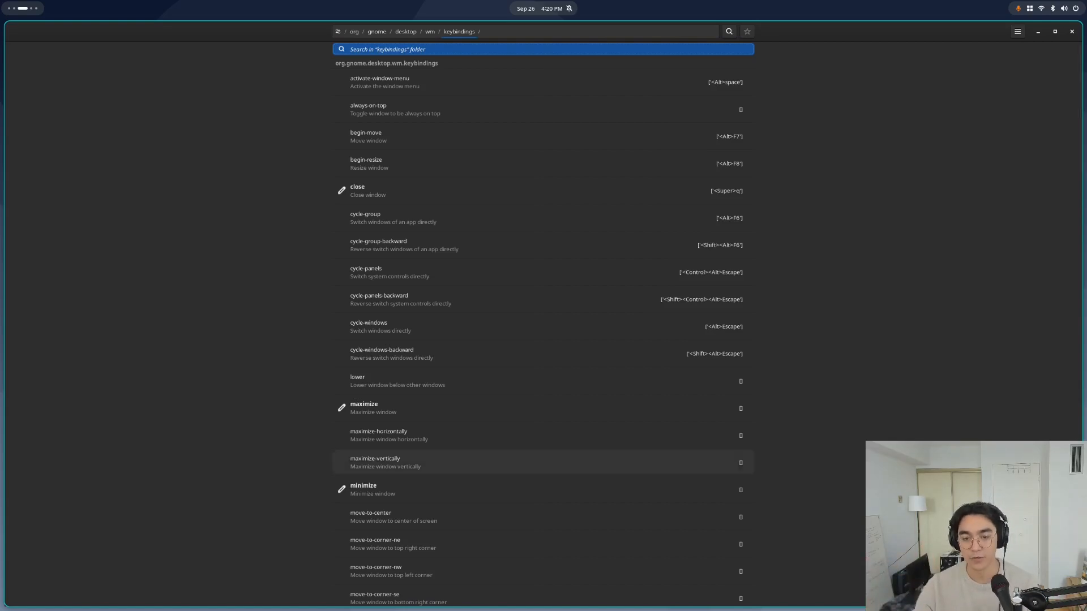
{"action": "scroll", "scroll_direction": "down", "scroll_amount": 3}
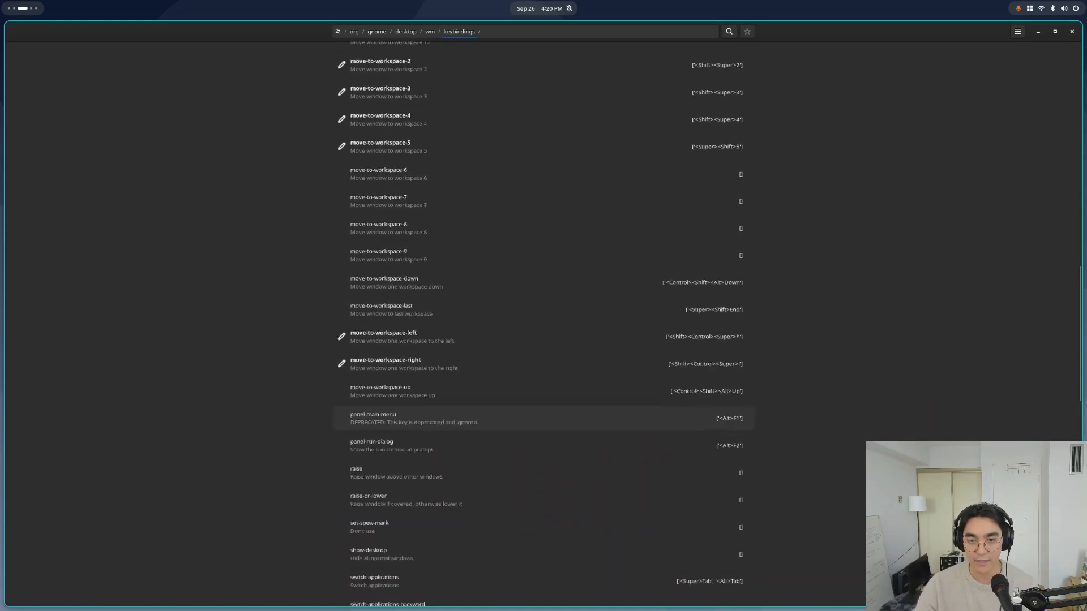
{"action": "scroll", "scroll_direction": "down", "scroll_amount": 3}
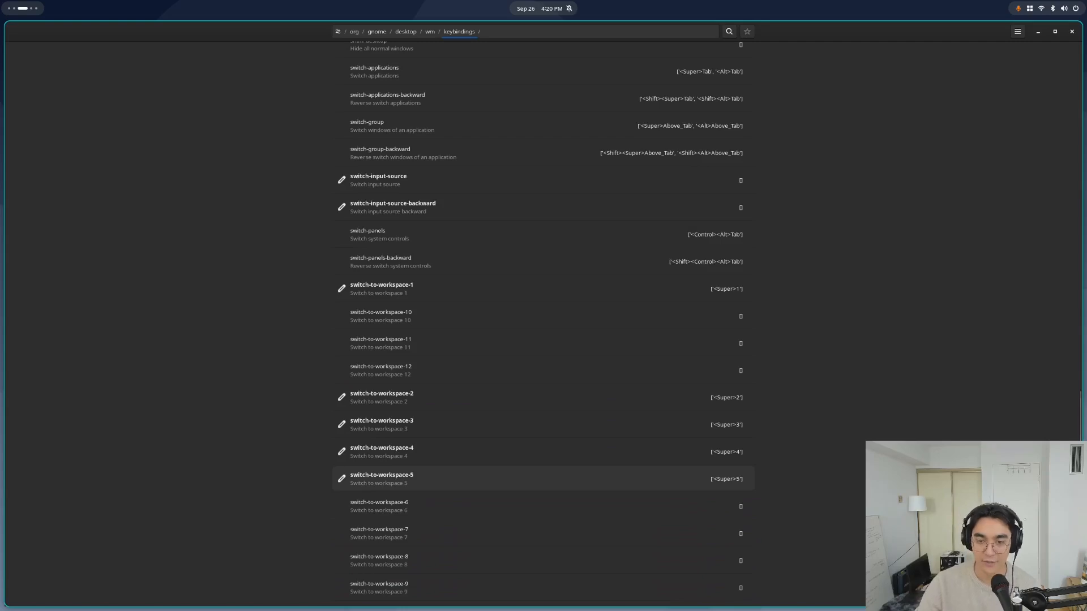
{"action": "left_click", "coordinate": [382, 478]}
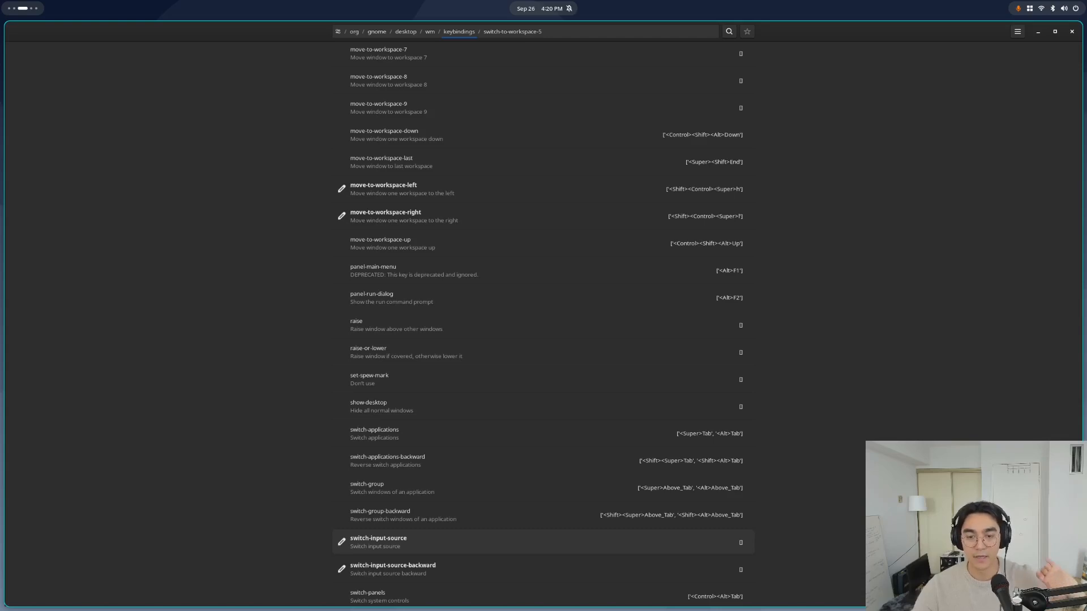
{"action": "scroll", "scroll_direction": "up", "scroll_amount": 3}
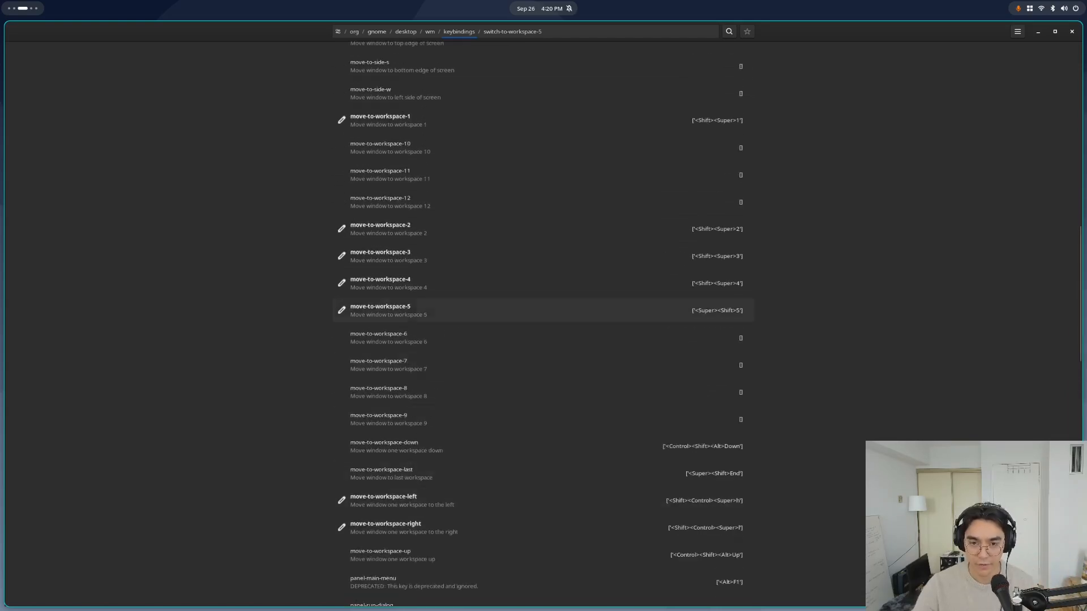
{"action": "scroll", "scroll_direction": "down", "scroll_amount": 3}
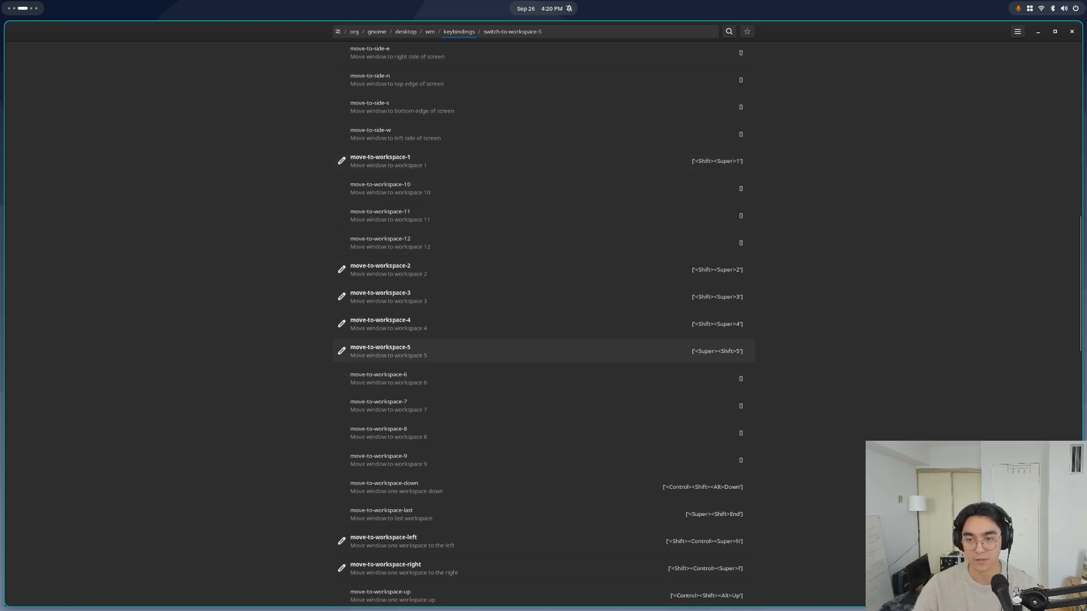
{"action": "left_click", "coordinate": [380, 351]}
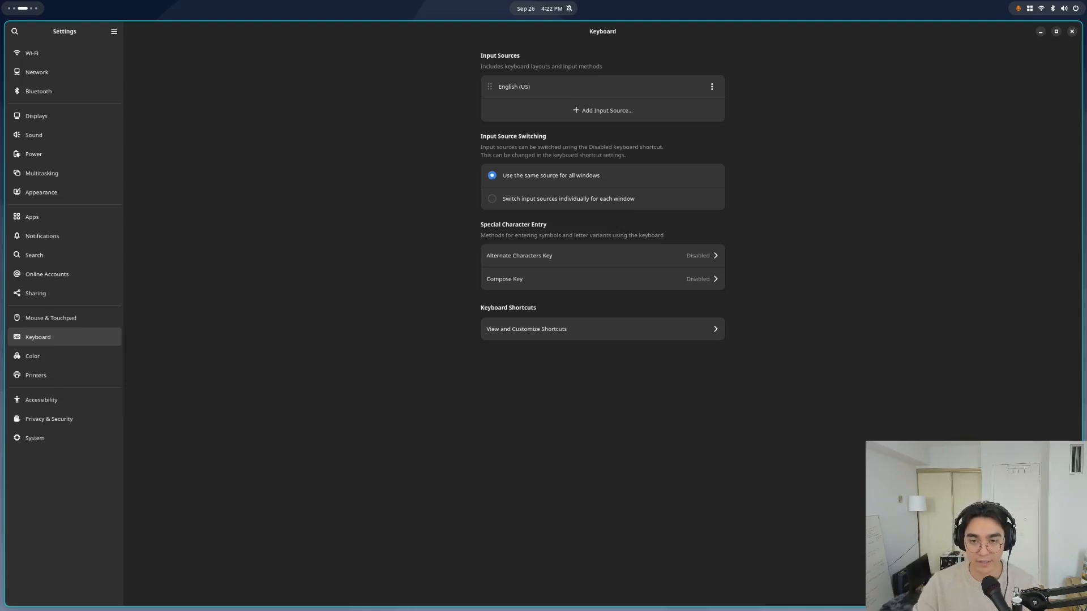
In Launchers shortcuts, bind Launch web browser to Super+E and return to the categories
{"action": "left_click", "coordinate": [601, 328]}
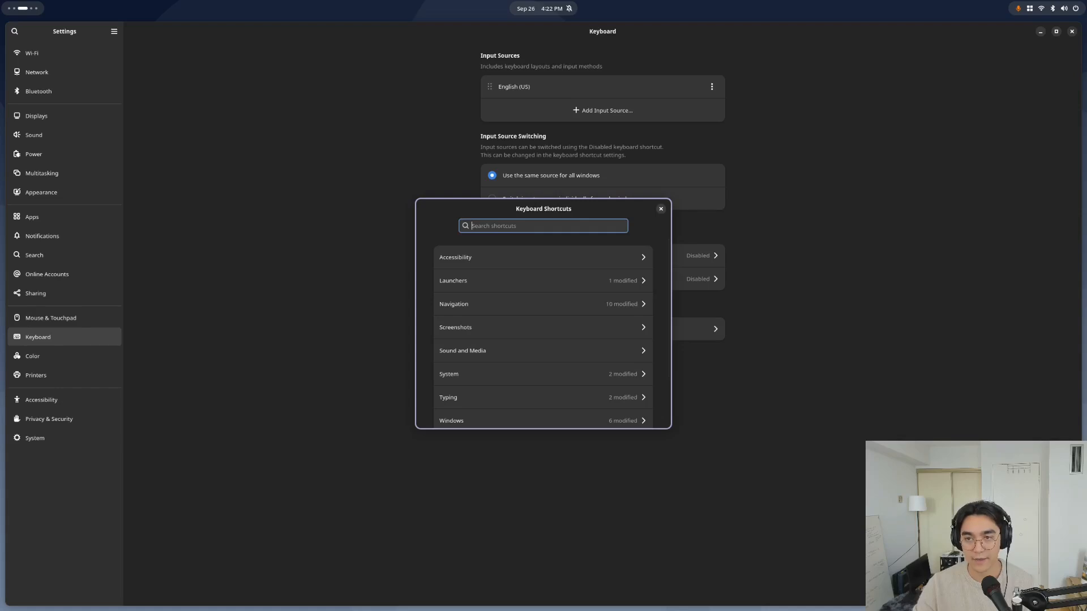
{"action": "left_click", "coordinate": [658, 208]}
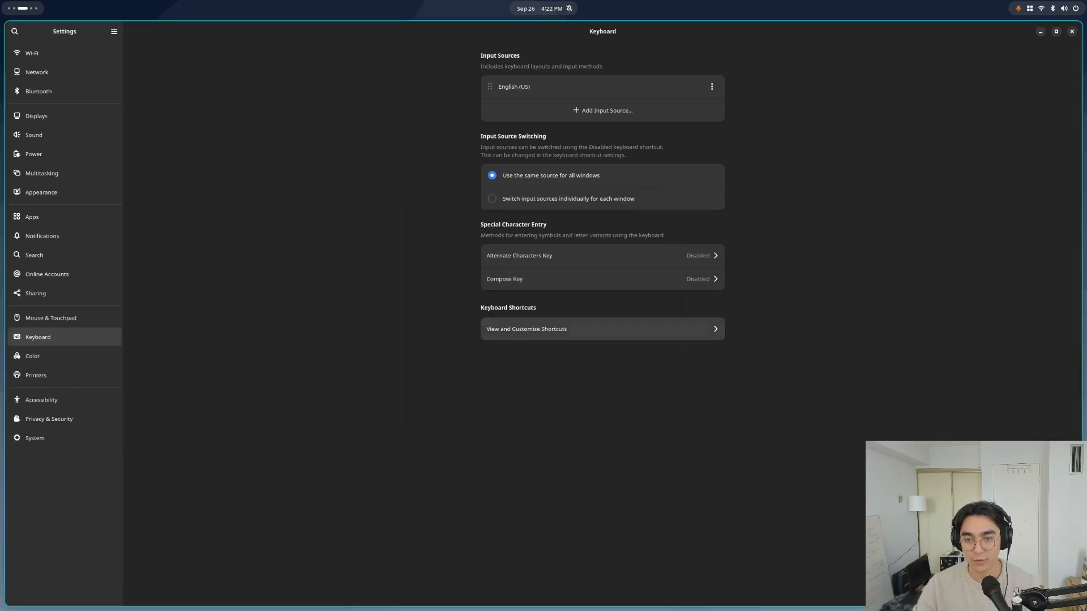
{"action": "left_click", "coordinate": [601, 328]}
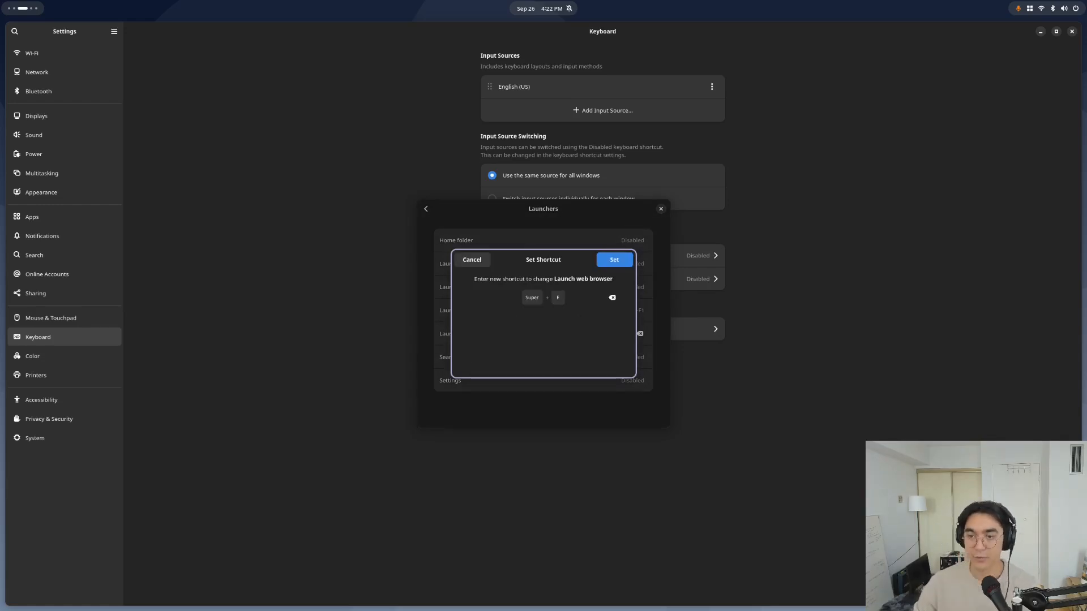
{"action": "left_click", "coordinate": [612, 260]}
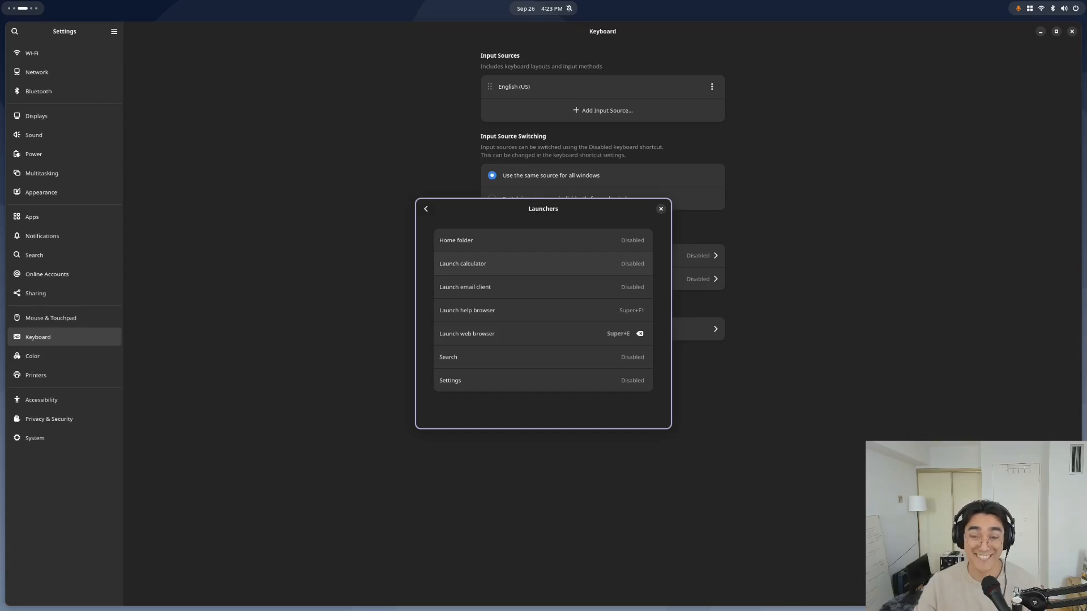
{"action": "left_click", "coordinate": [425, 208]}
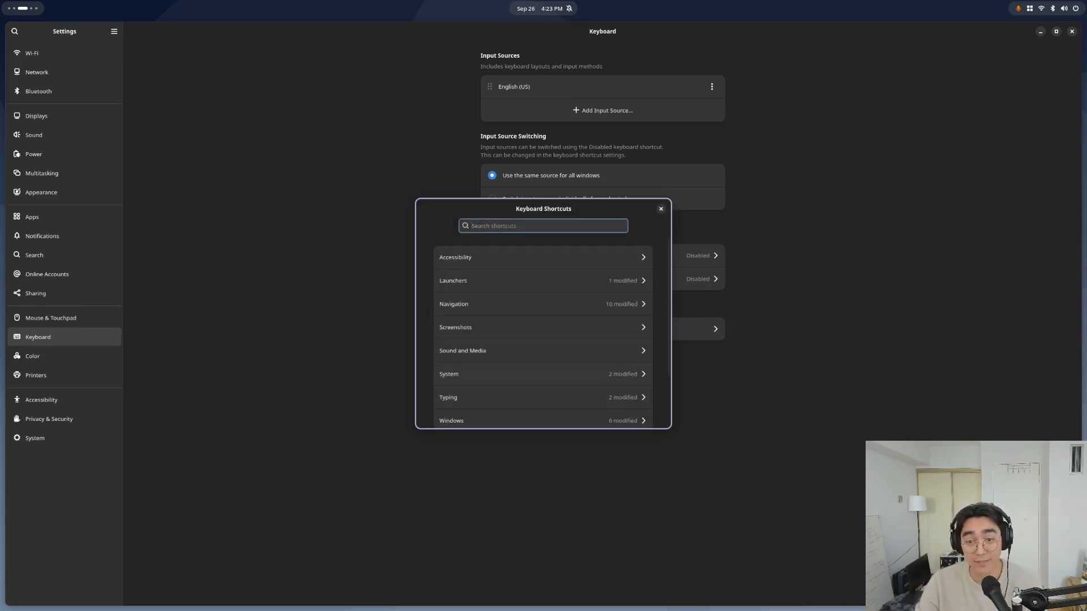
{"action": "scroll", "scroll_direction": "down", "scroll_amount": 3}
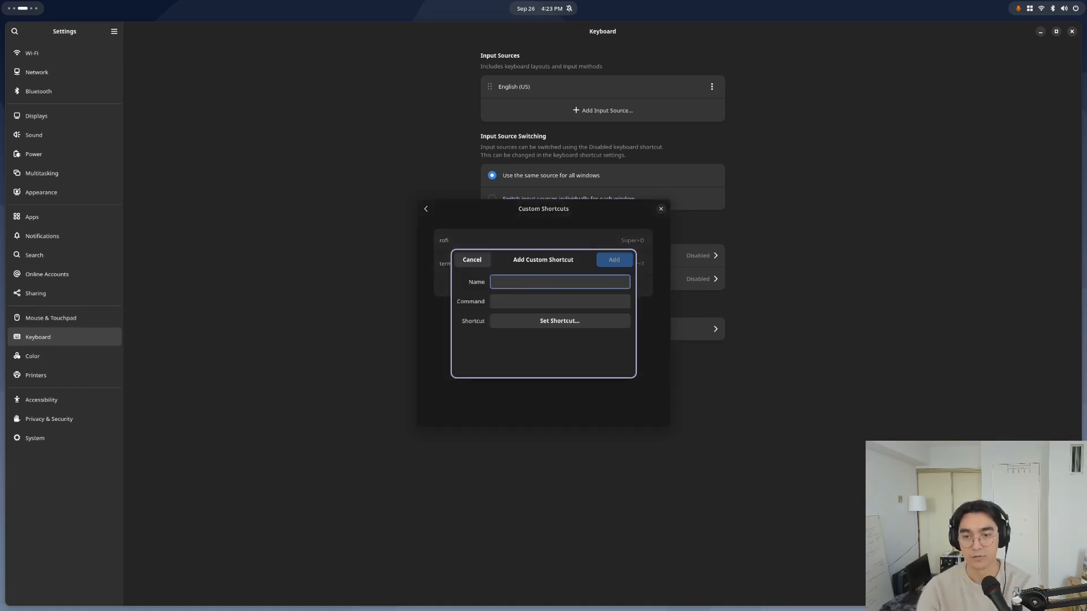
Draft Terminal and Alacritty custom shortcuts, cancel both, and close the shortcuts window
{"action": "type", "text": "Terminal"}
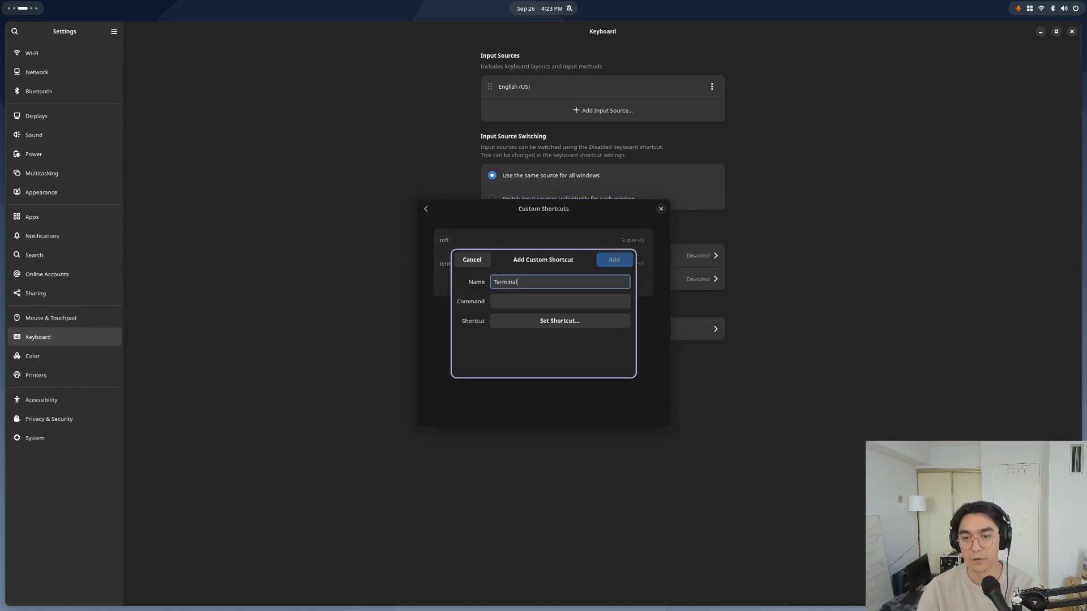
{"action": "left_click", "coordinate": [558, 301]}
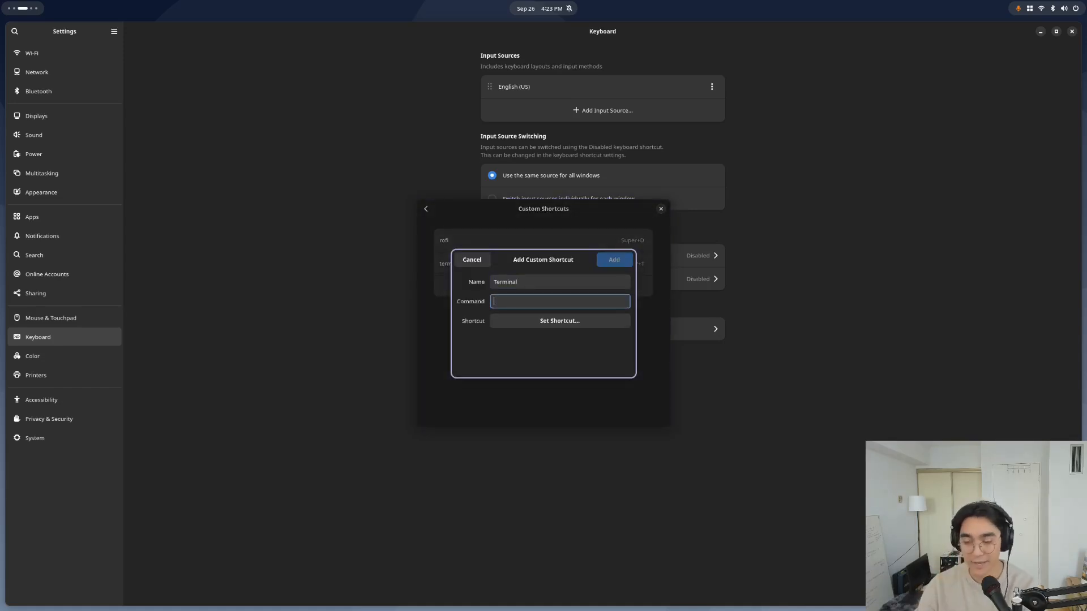
{"action": "left_click", "coordinate": [612, 259]}
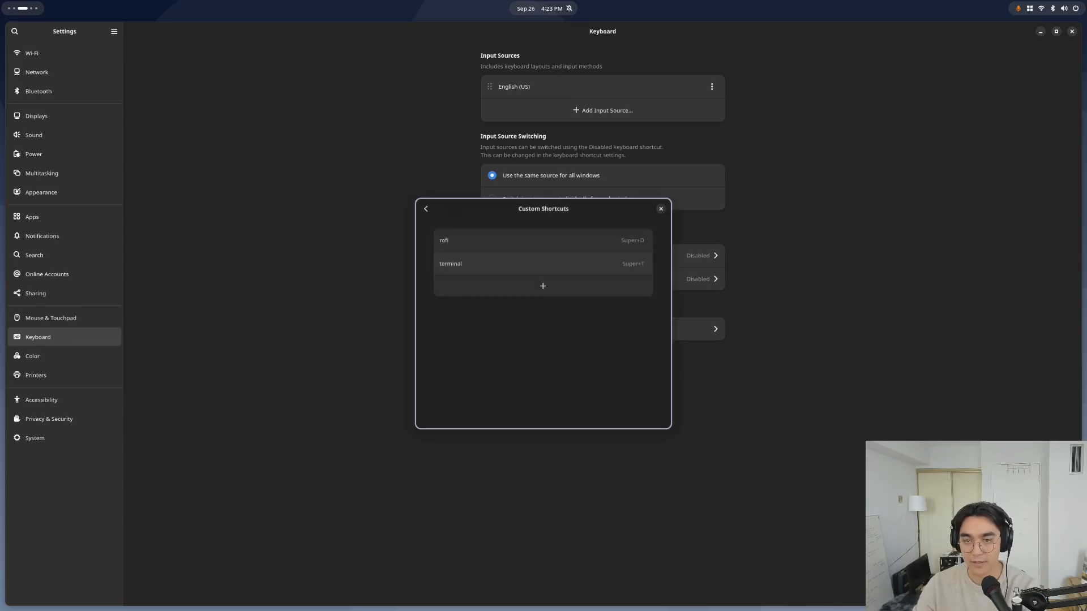
{"action": "left_click", "coordinate": [451, 264]}
{"action": "type", "text": "Alacrit"}
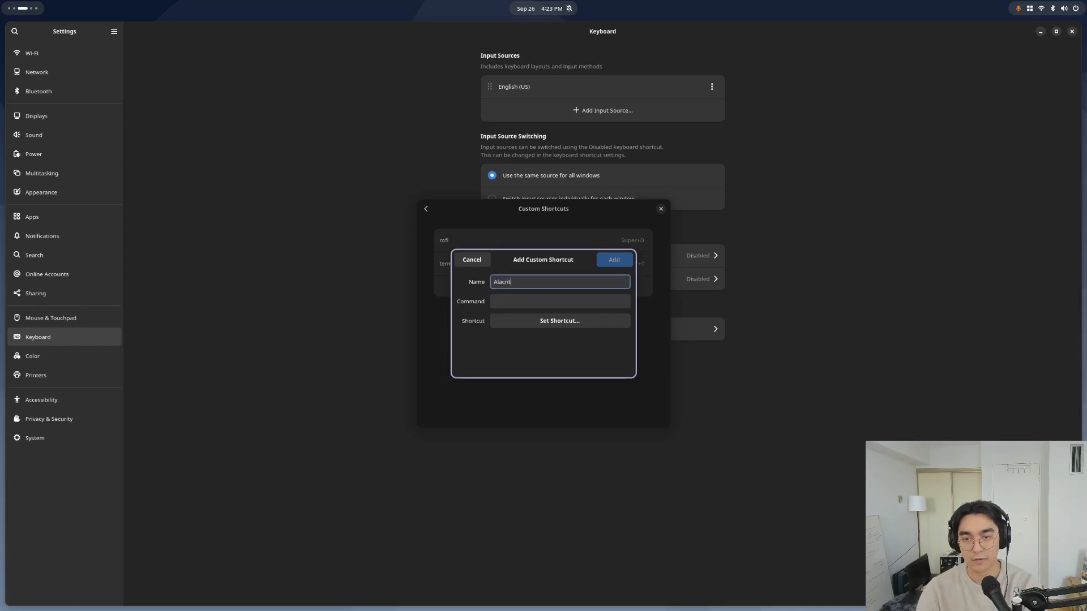
{"action": "type", "text": "A"}
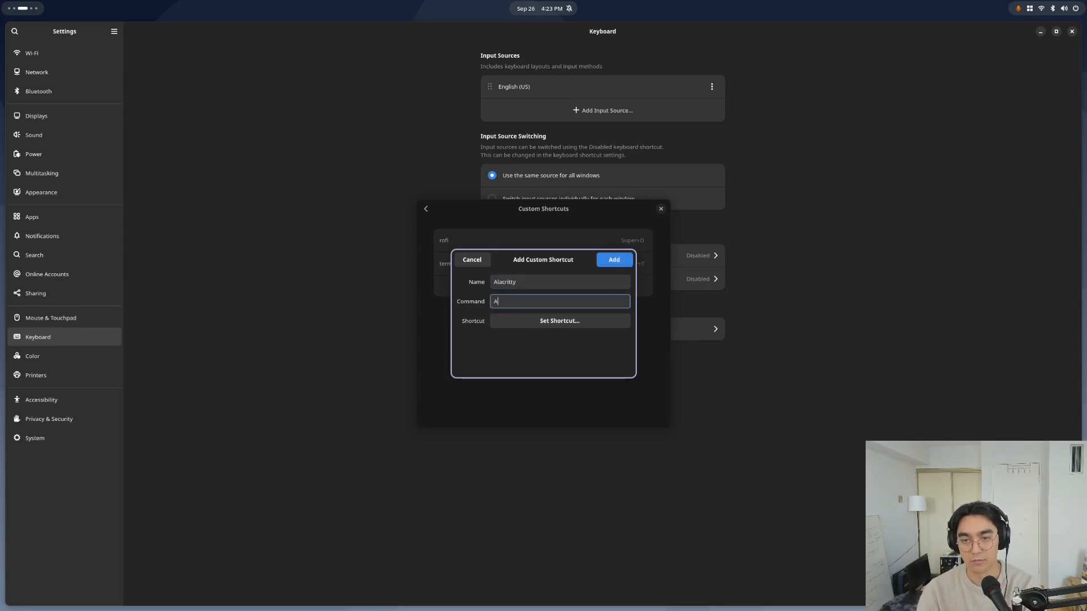
{"action": "left_click", "coordinate": [558, 321]}
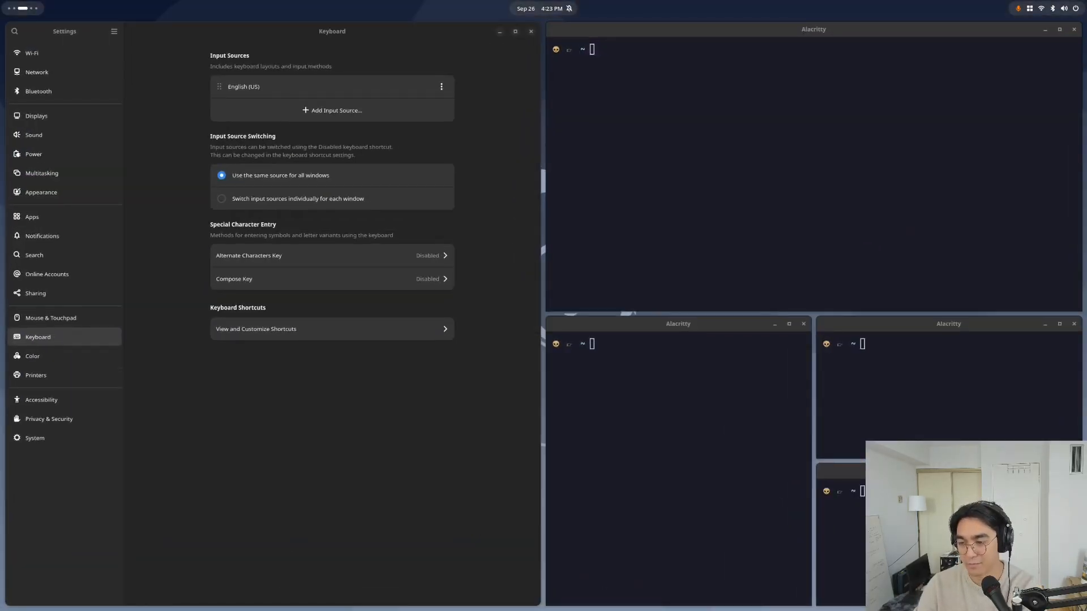
{"action": "left_click", "coordinate": [515, 31]}
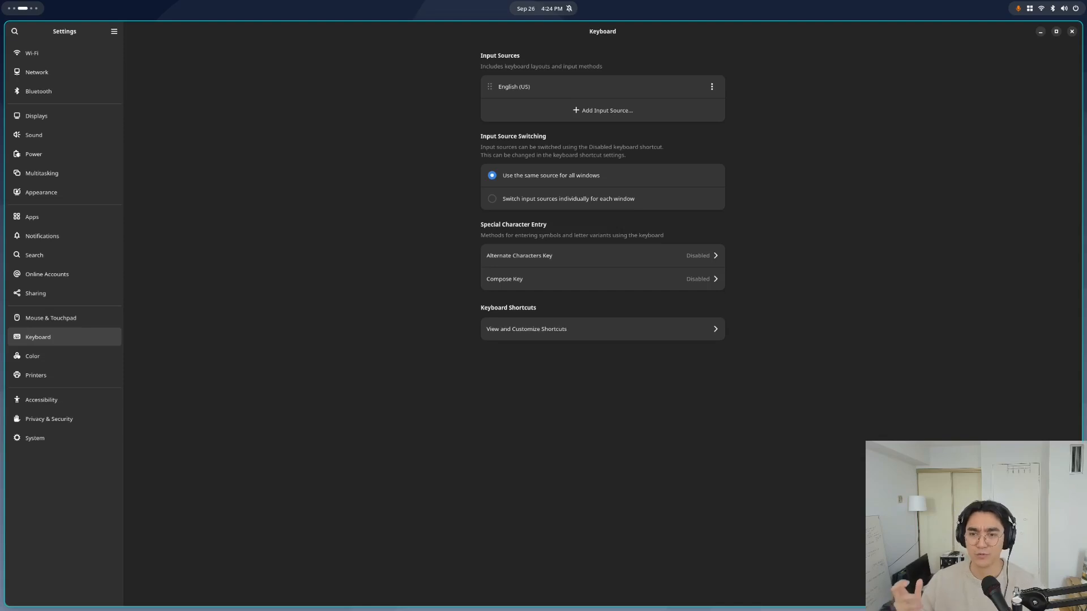
Search the shortcuts for 'close' and bind Close window to Super+Q
{"action": "left_click", "coordinate": [1056, 31]}
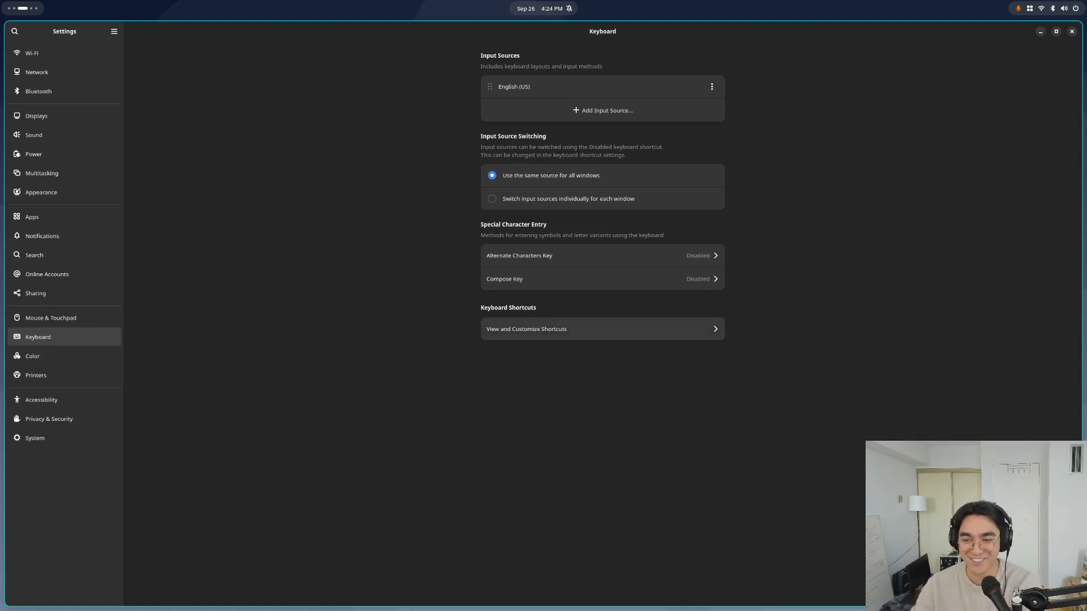
{"action": "left_click", "coordinate": [600, 328]}
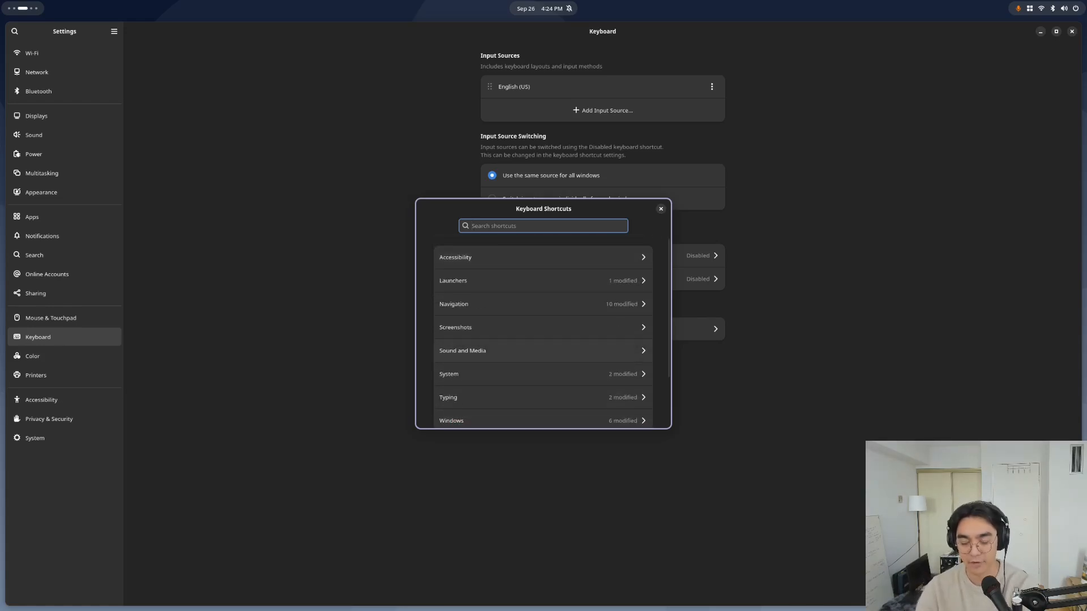
{"action": "type", "text": "close"}
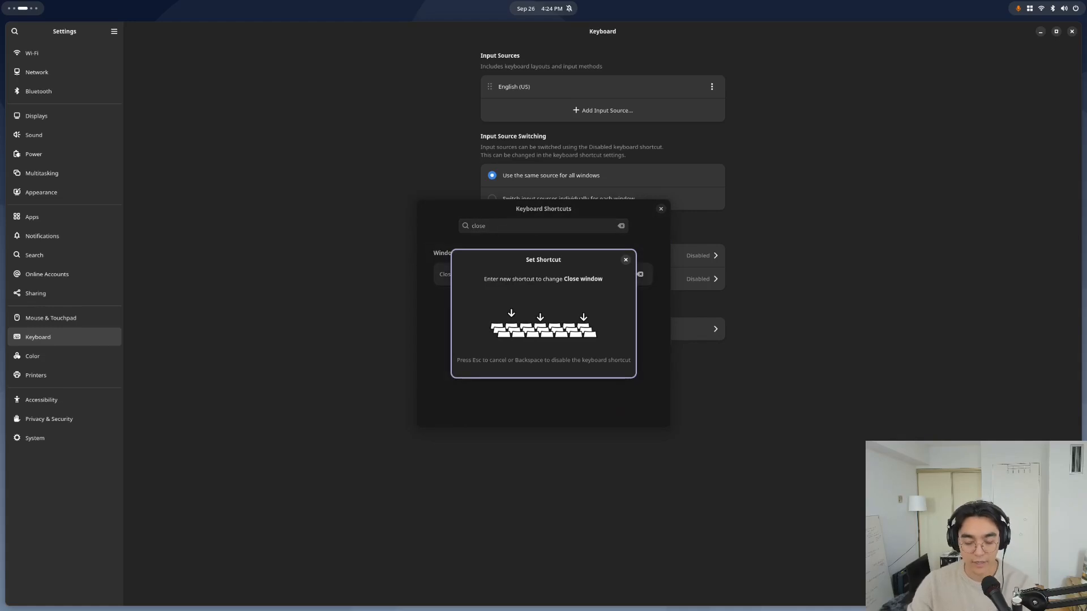
{"action": "key", "text": "Super+q"}
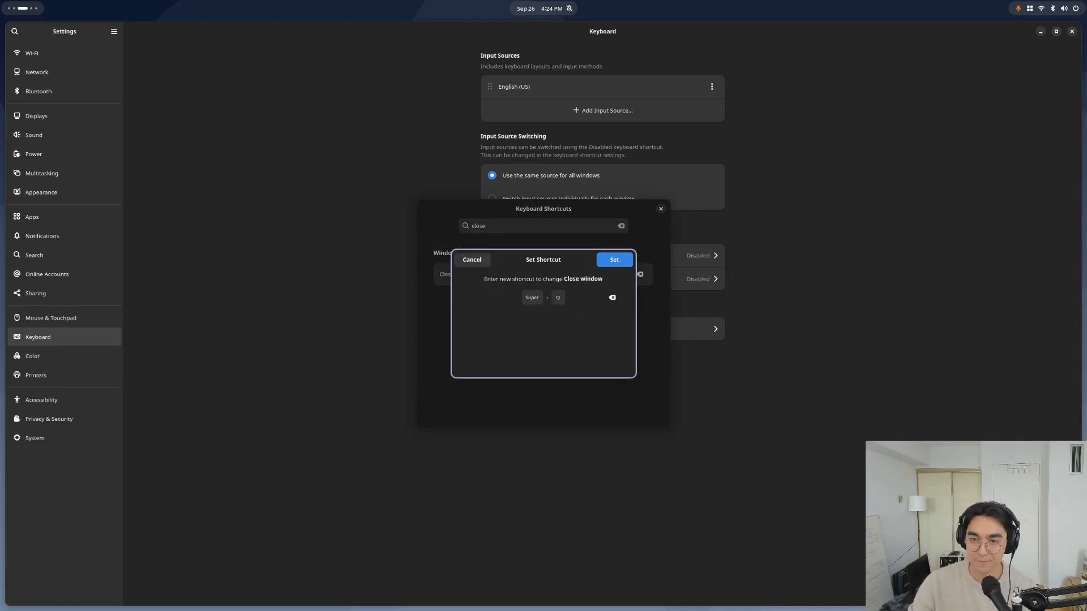
{"action": "left_click", "coordinate": [612, 259]}
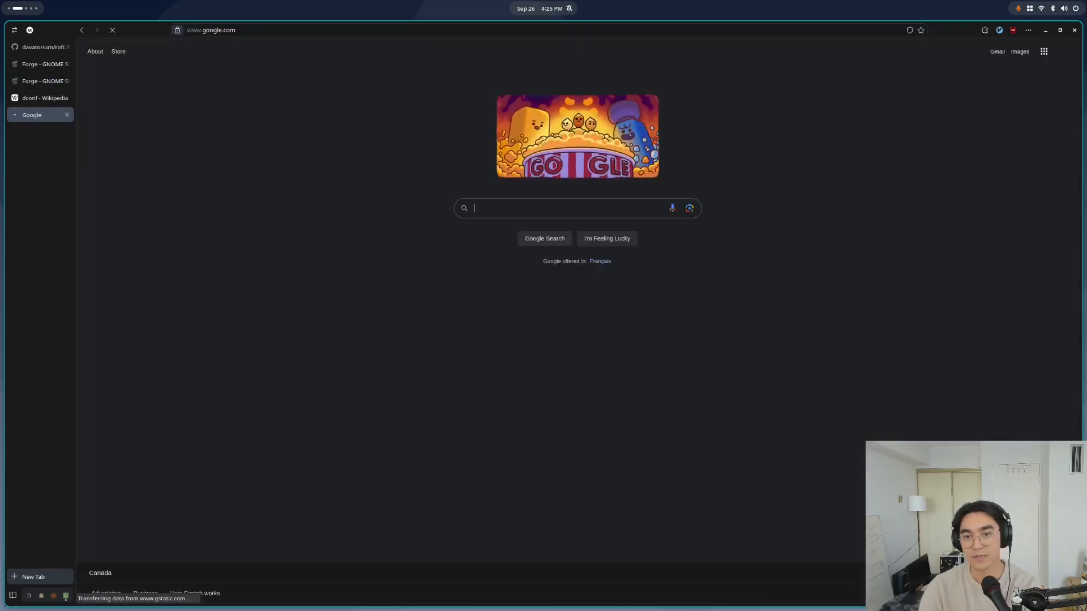
Search 'forge gnome', open the Forge extension page and expand its Shell version list
{"action": "type", "text": "forge gnome"}
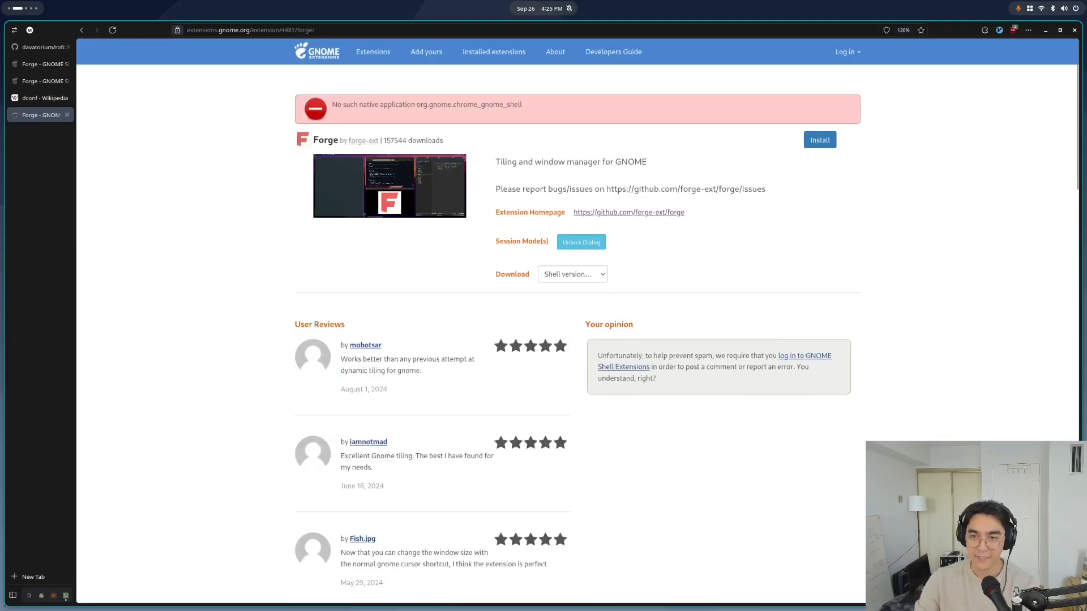
{"action": "left_click", "coordinate": [1012, 29]}
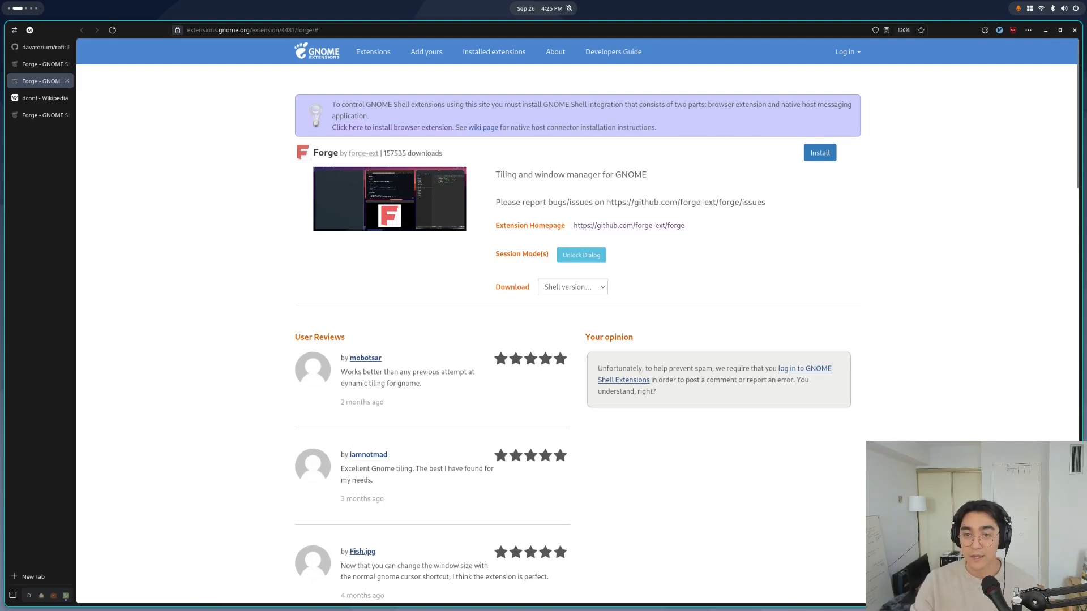
{"action": "left_click", "coordinate": [571, 286]}
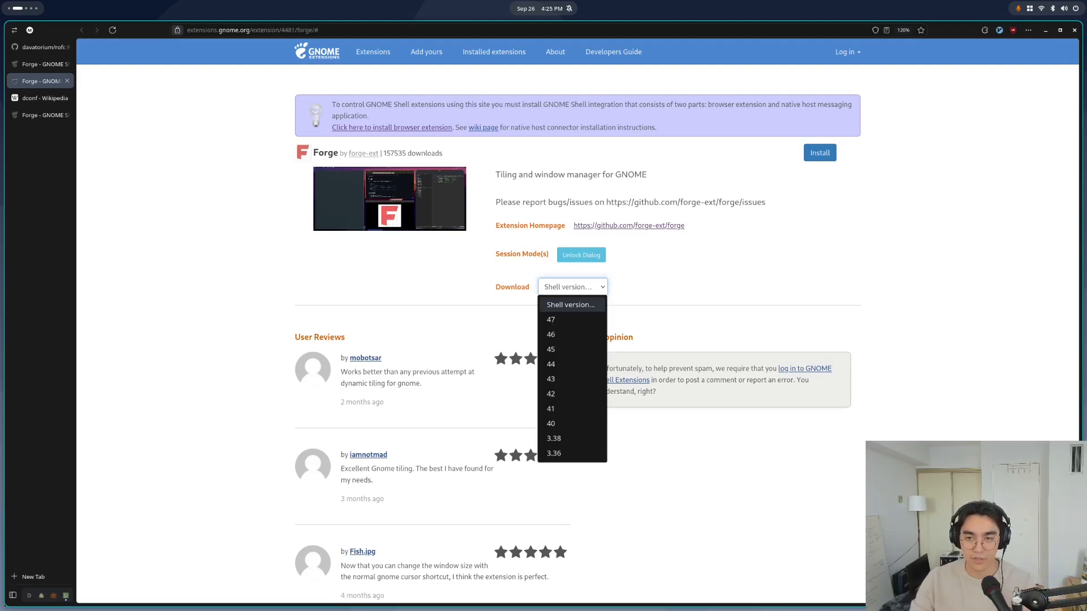
Check the GNOME Shell version in Alacritty (reports 46.4) and choose Shell 46 for the Forge download
{"action": "left_click", "coordinate": [572, 286]}
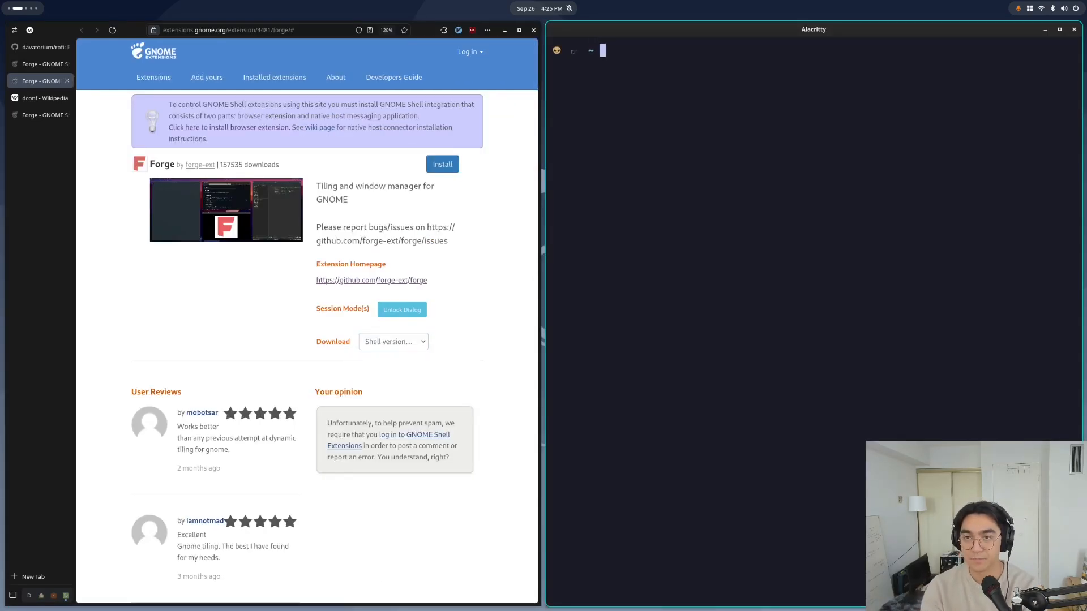
{"action": "type", "text": "gnome-shell --version"}
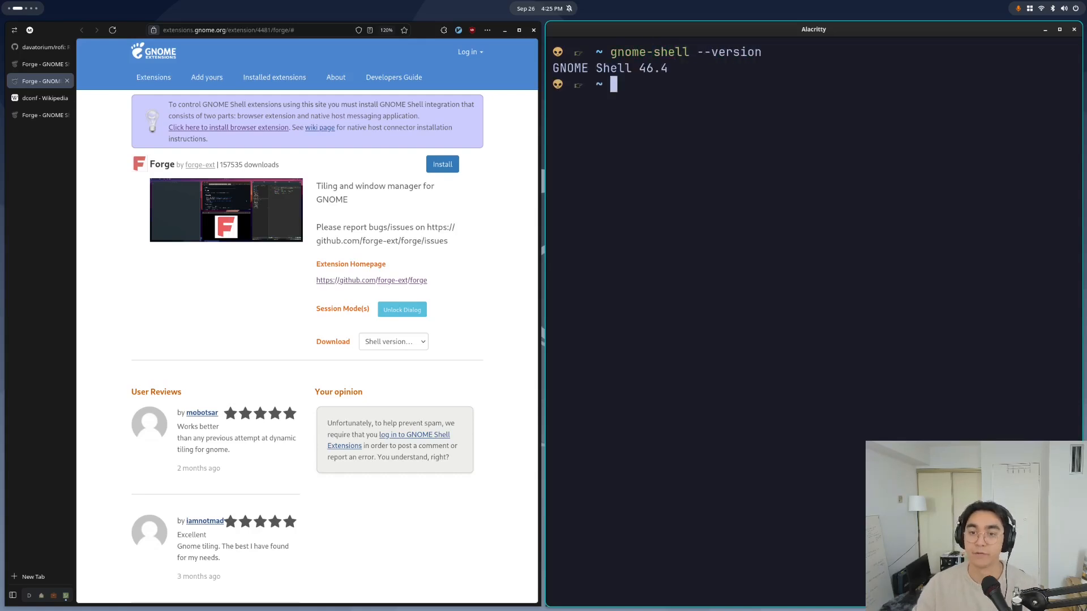
{"action": "left_click", "coordinate": [393, 341]}
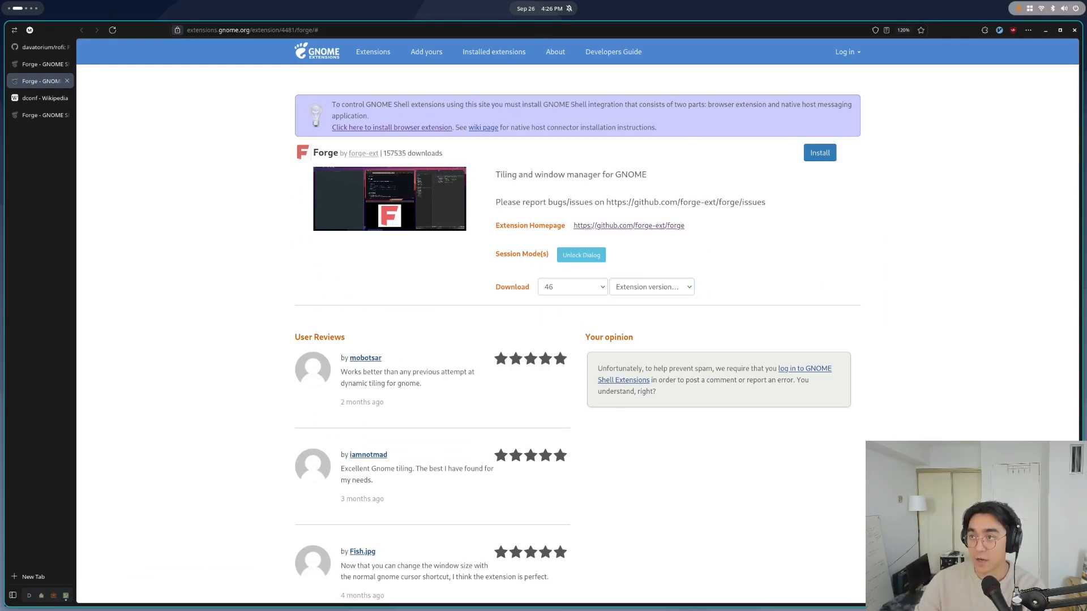
Launch the Forge tiling preferences window from the system quick settings
{"action": "left_click", "coordinate": [1063, 8]}
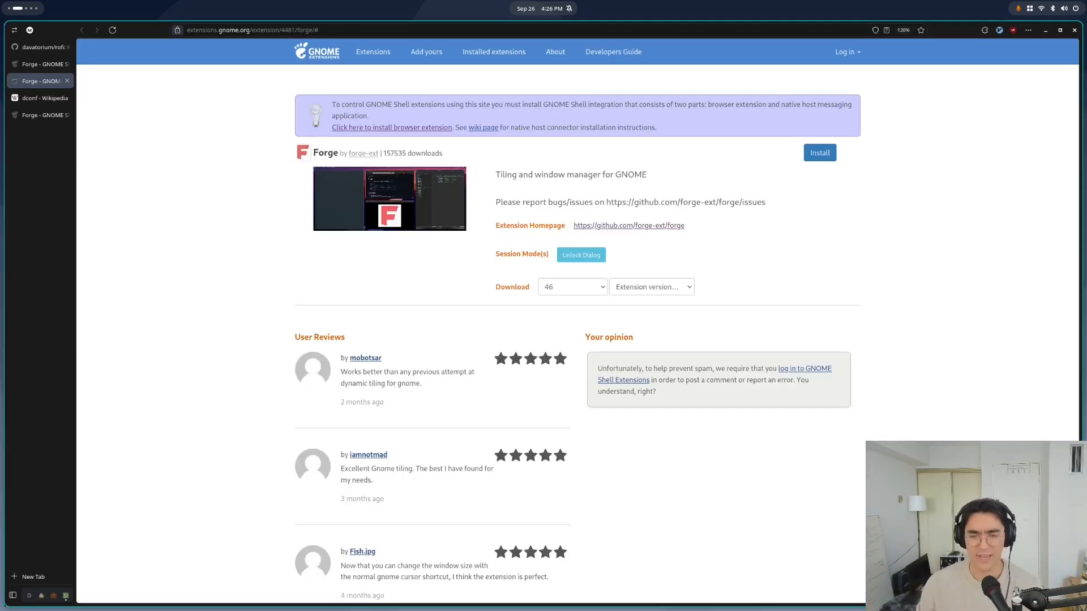
{"action": "left_click", "coordinate": [1069, 8]}
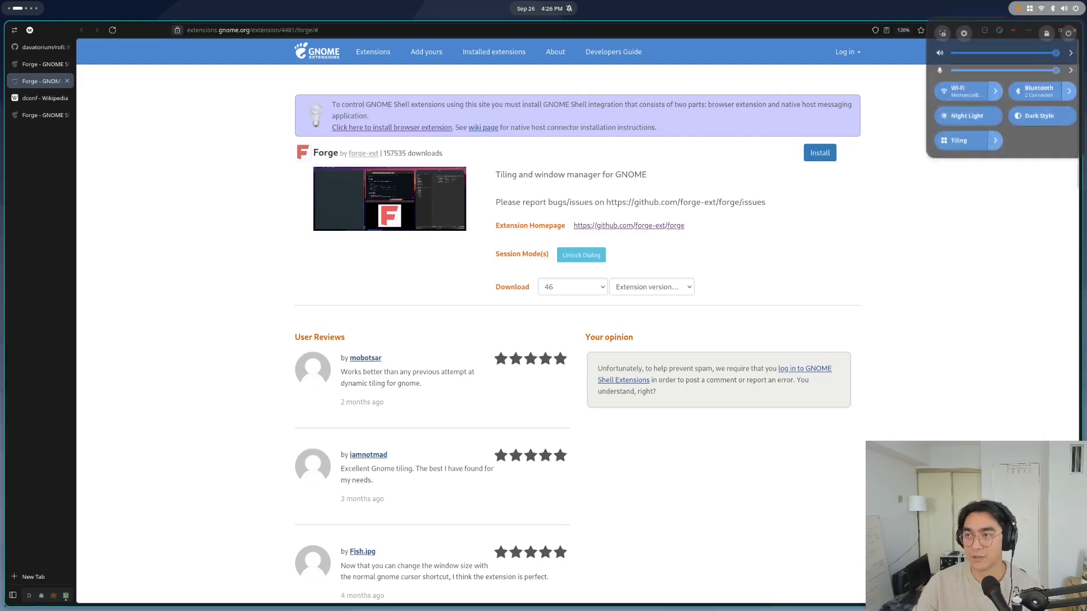
{"action": "left_click", "coordinate": [995, 141]}
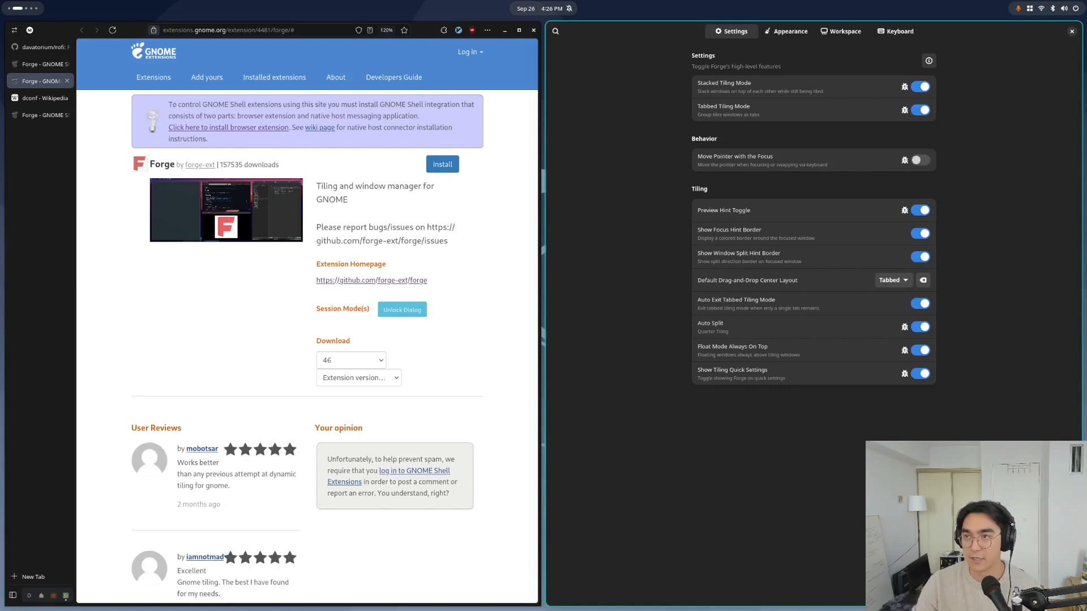
Review Forge's Appearance gaps (size 6, multiplier 1) and focus-hint colours, then its Keyboard page
{"action": "left_click", "coordinate": [1065, 8]}
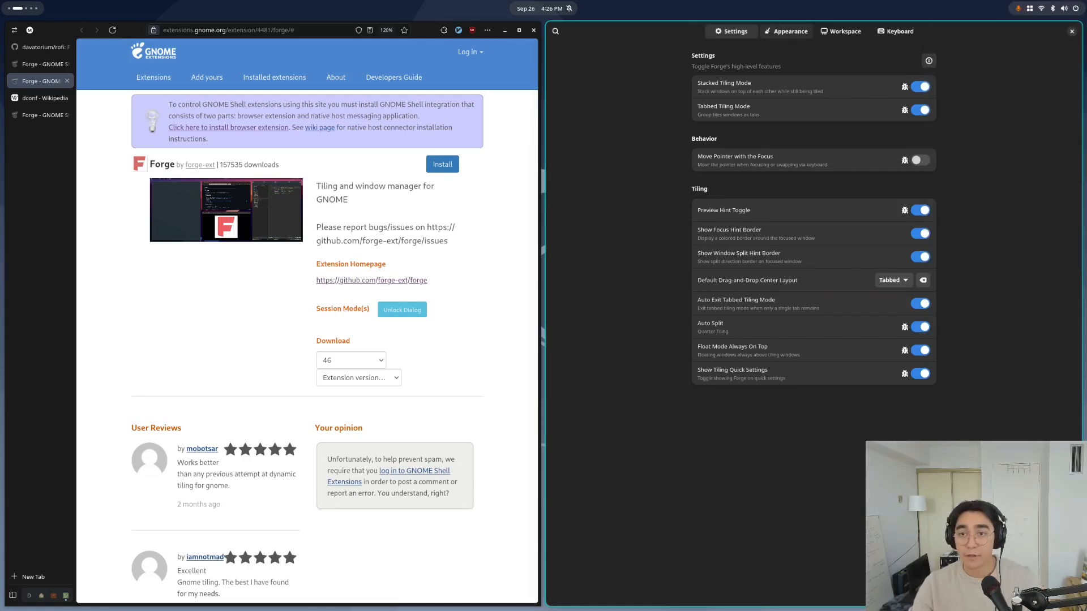
{"action": "left_click", "coordinate": [789, 31]}
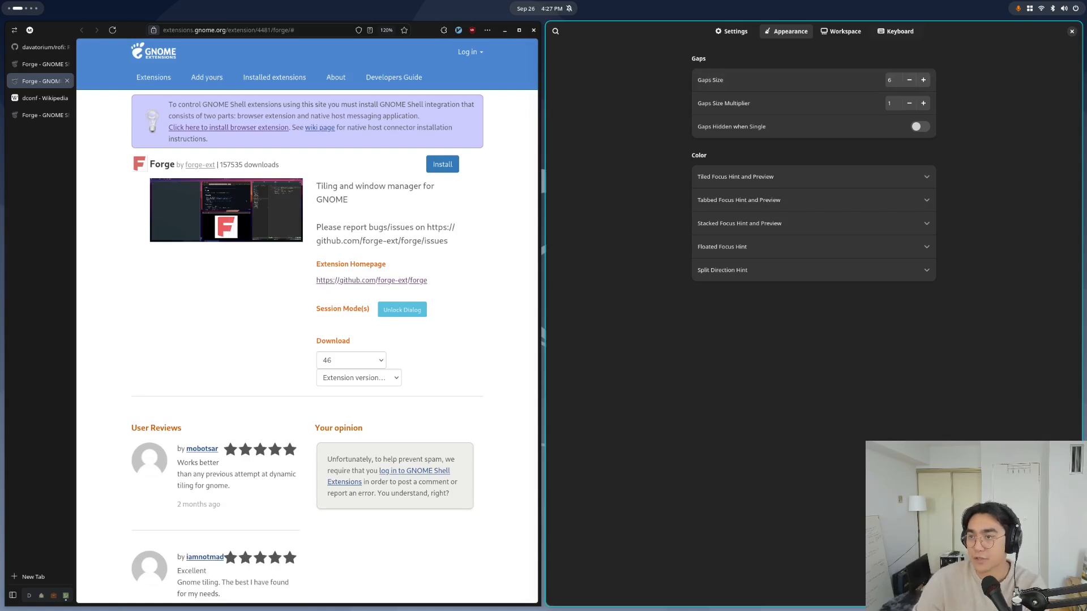
{"action": "left_click", "coordinate": [895, 32]}
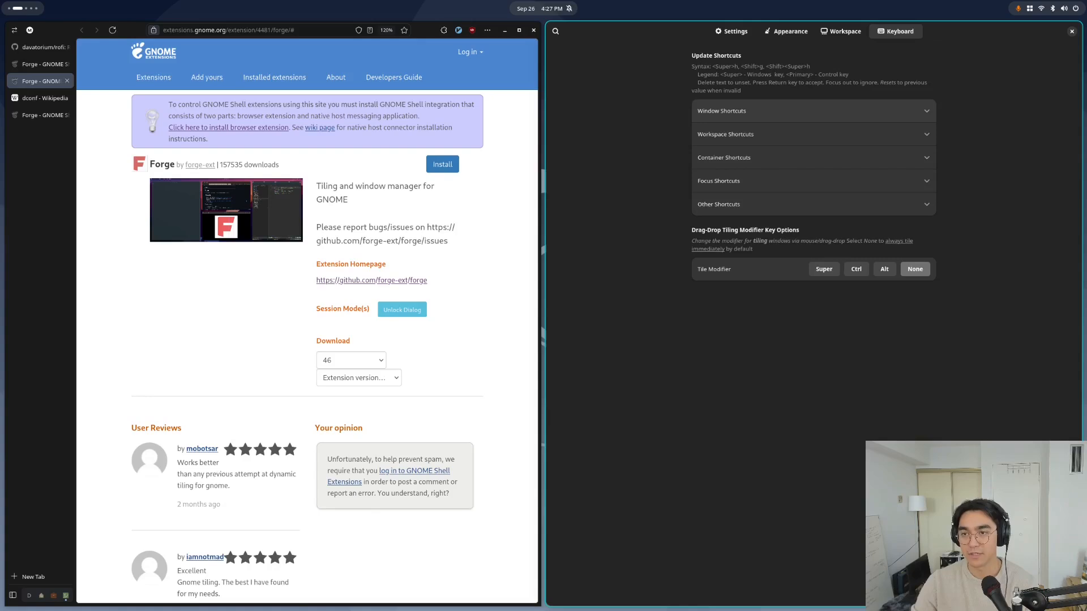
Close Forge preferences, leaving the forge.md notes tiled beside a fresh terminal
{"action": "left_click", "coordinate": [721, 110]}
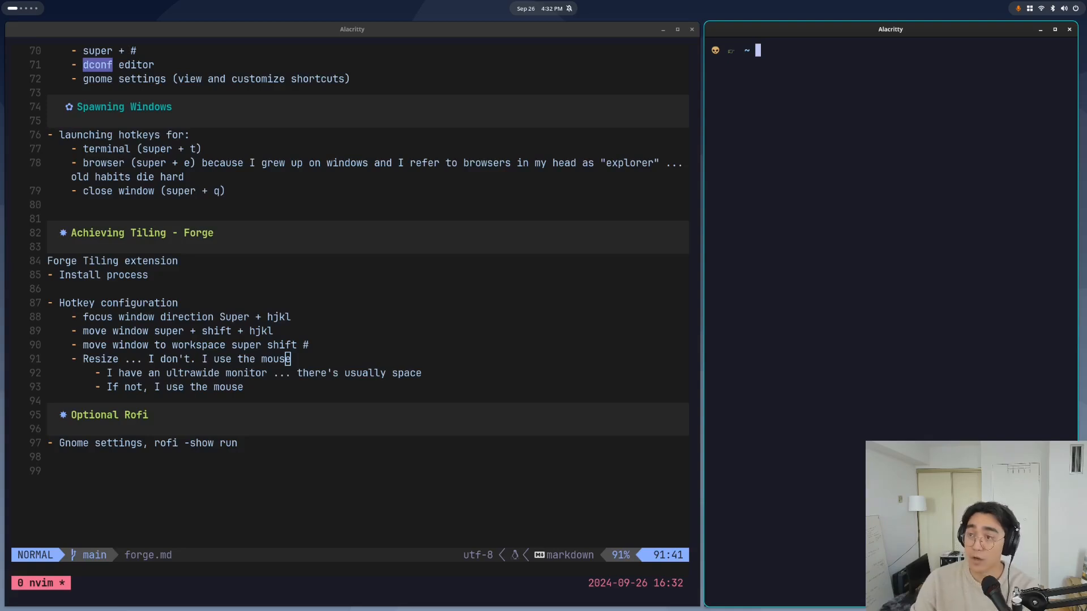
Reopen Forge preferences and expand Window Shortcuts showing Super+h/j/k/l focus and Shift+Super moves
{"action": "left_click", "coordinate": [1057, 8]}
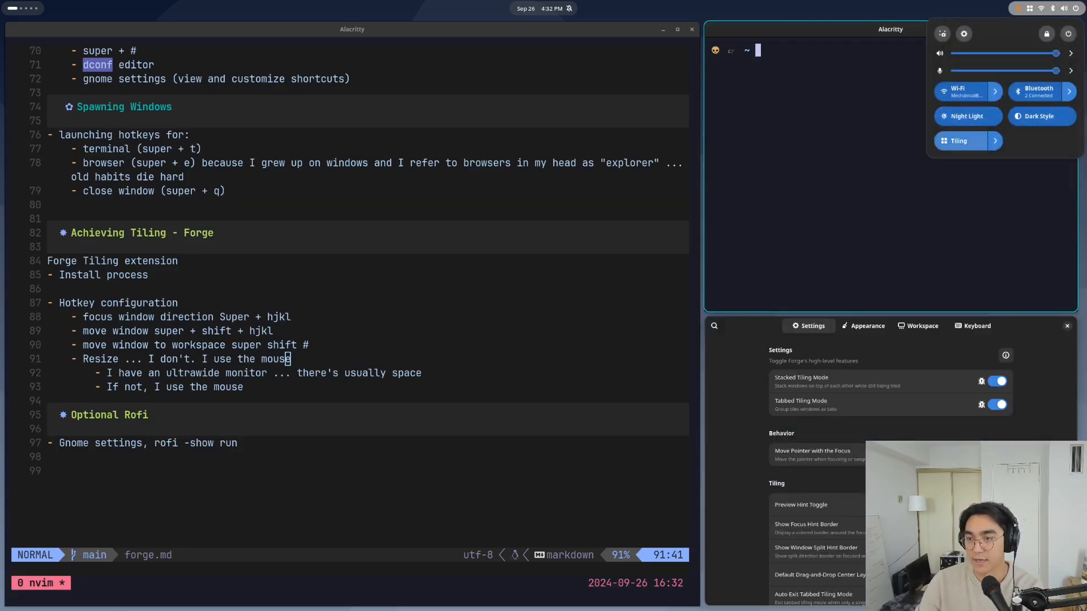
{"action": "left_click", "coordinate": [972, 326]}
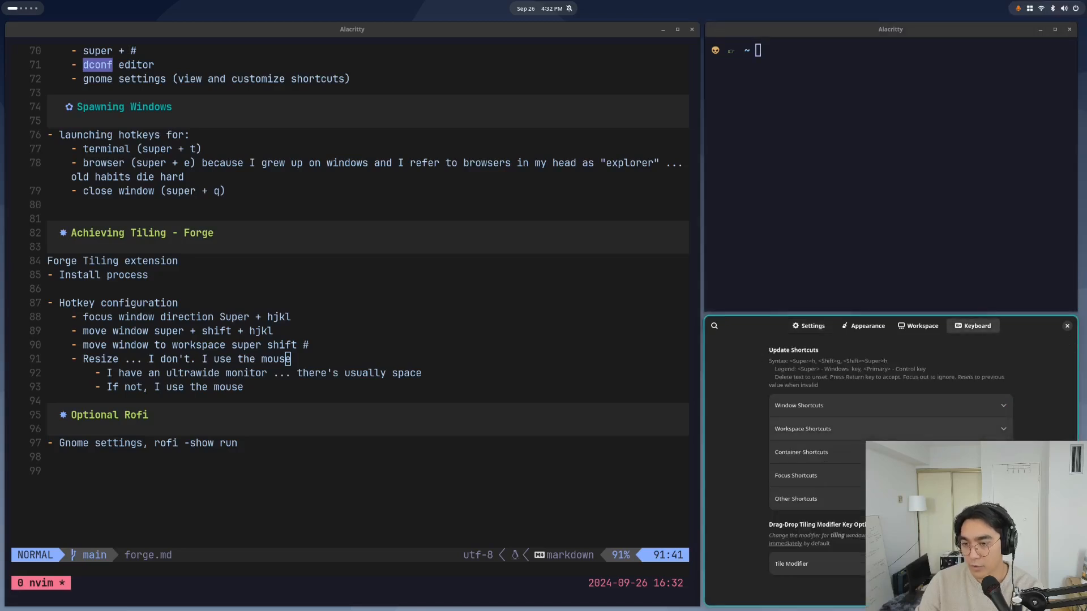
{"action": "left_click", "coordinate": [890, 406]}
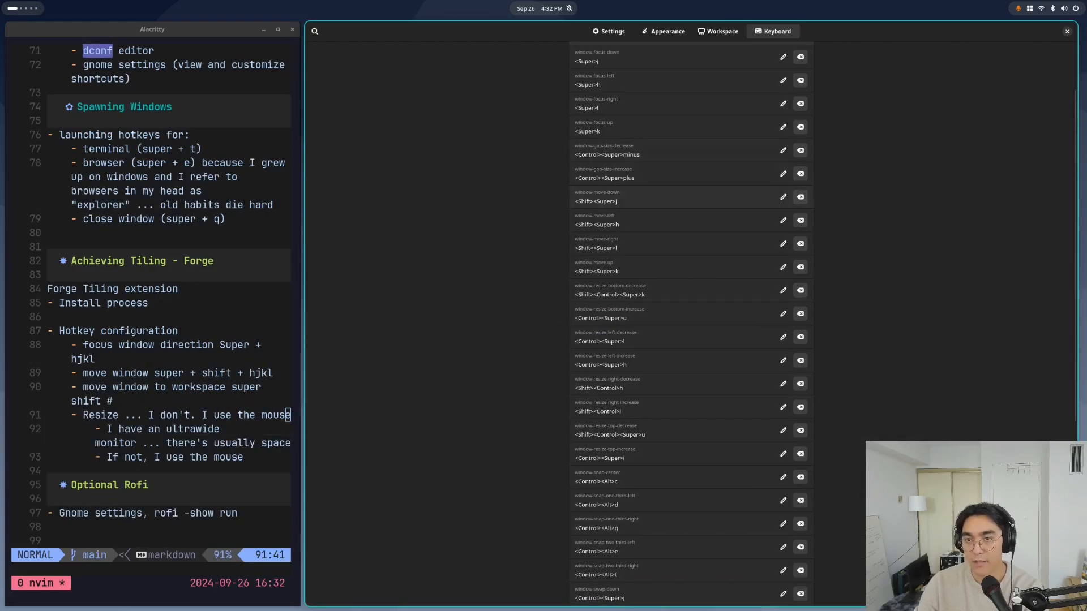
{"action": "scroll", "scroll_direction": "down", "scroll_amount": 3}
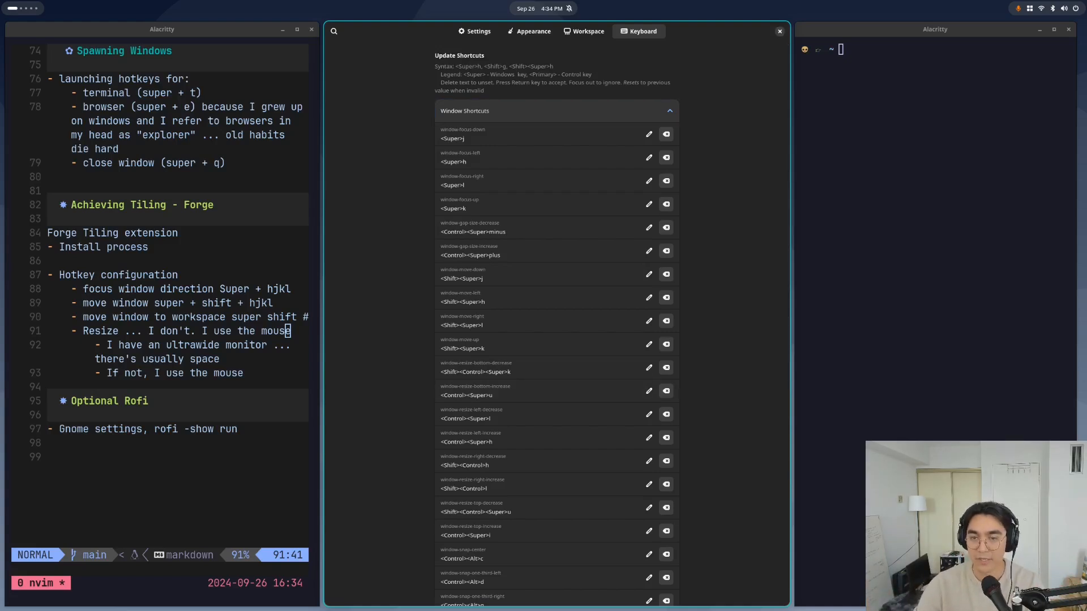
Close Forge preferences and return to the Alacritty notes window via the 'ala' search
{"action": "left_click", "coordinate": [779, 31]}
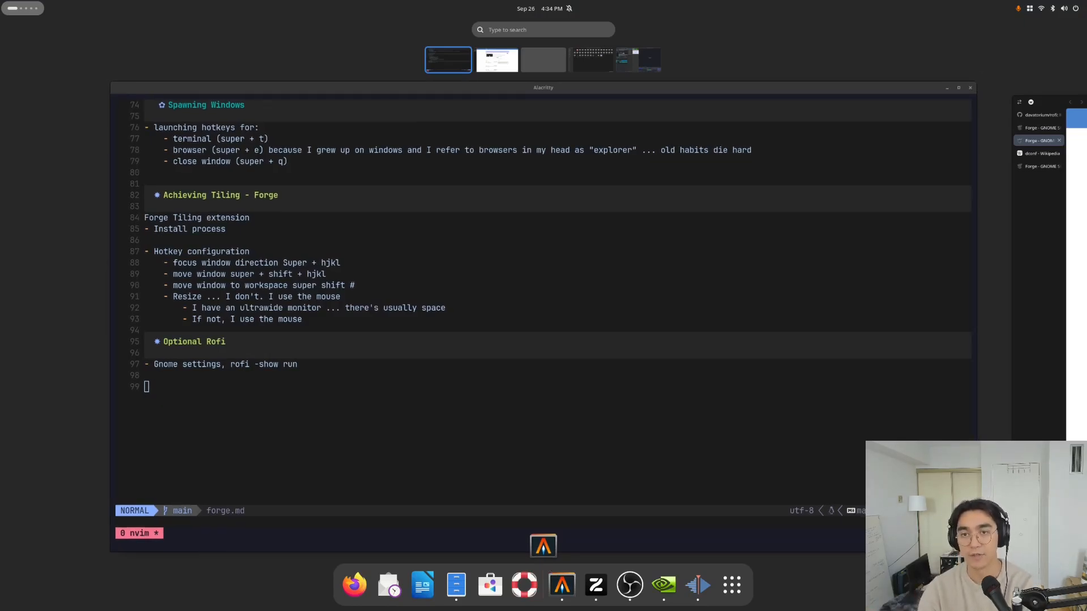
{"action": "type", "text": "ala"}
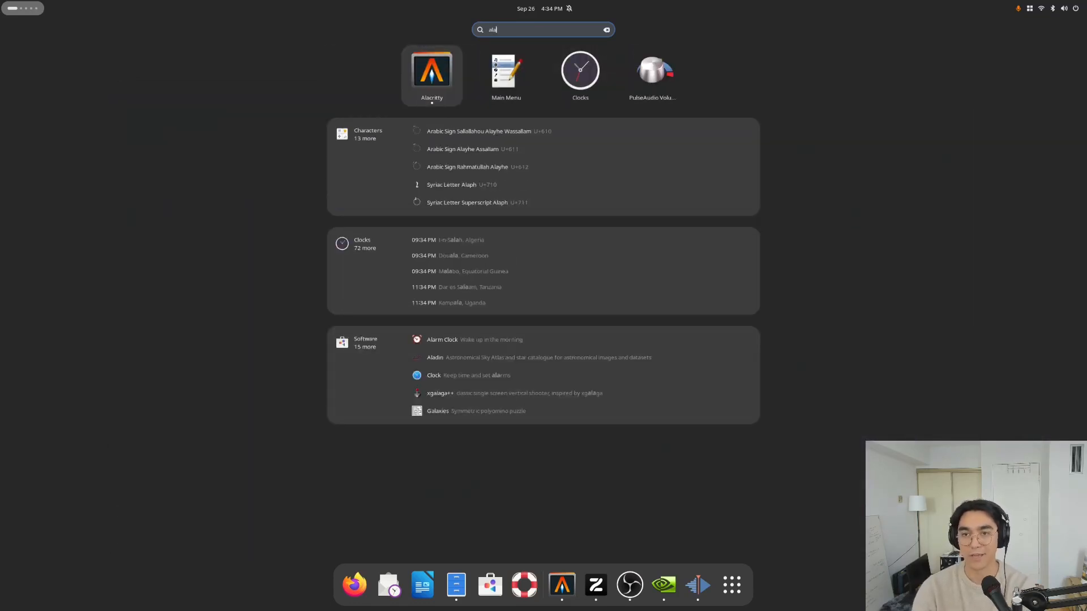
{"action": "key", "text": "Backspace"}
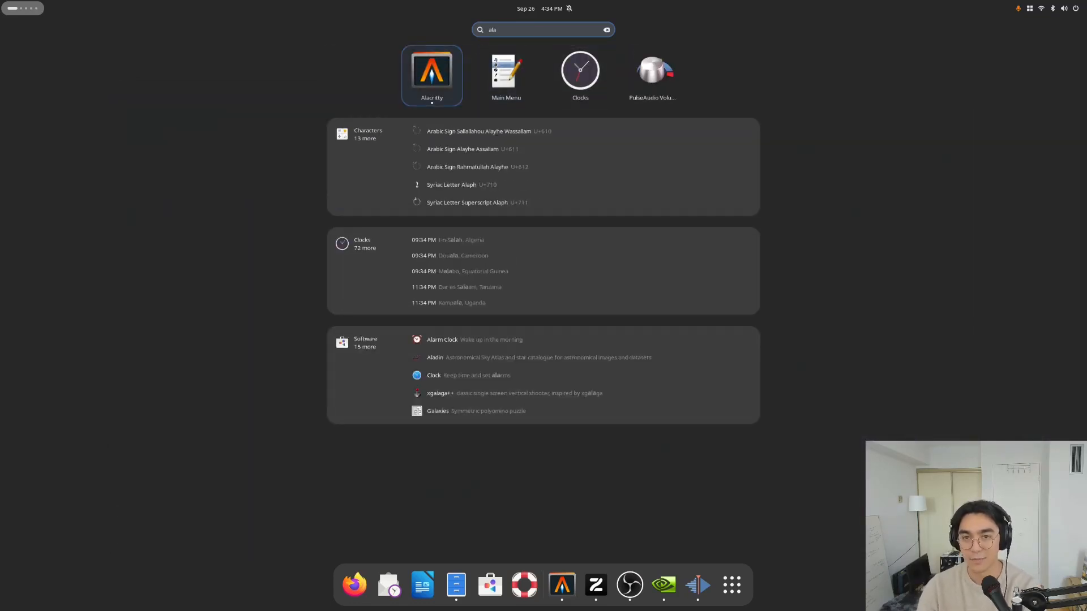
{"action": "left_click", "coordinate": [431, 69]}
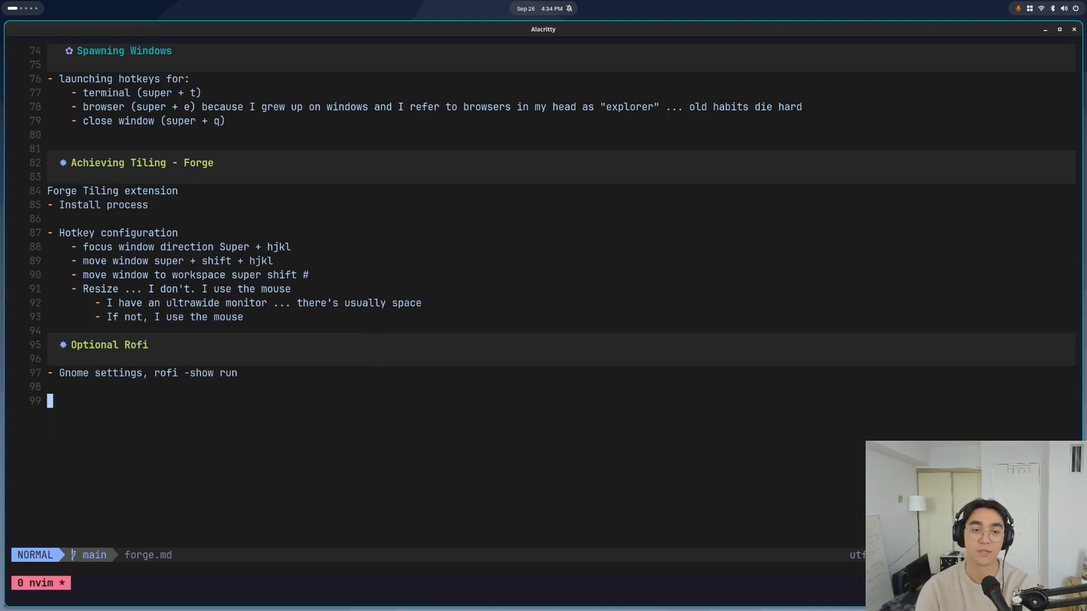
In a new terminal, run 'sudo apt install rofi'
{"action": "key", "text": "Super"}
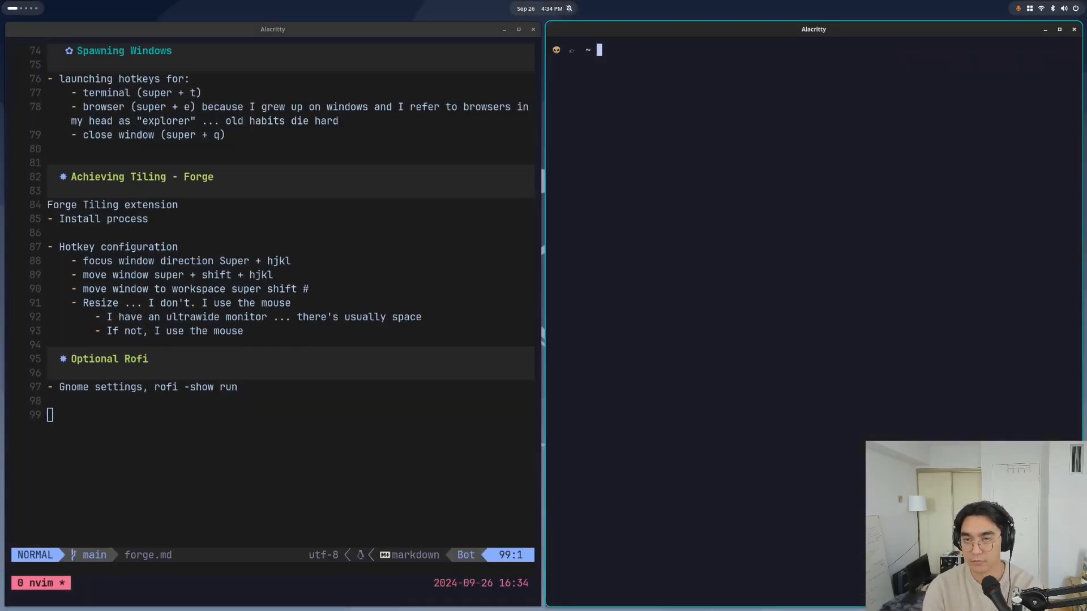
{"action": "type", "text": "sup"}
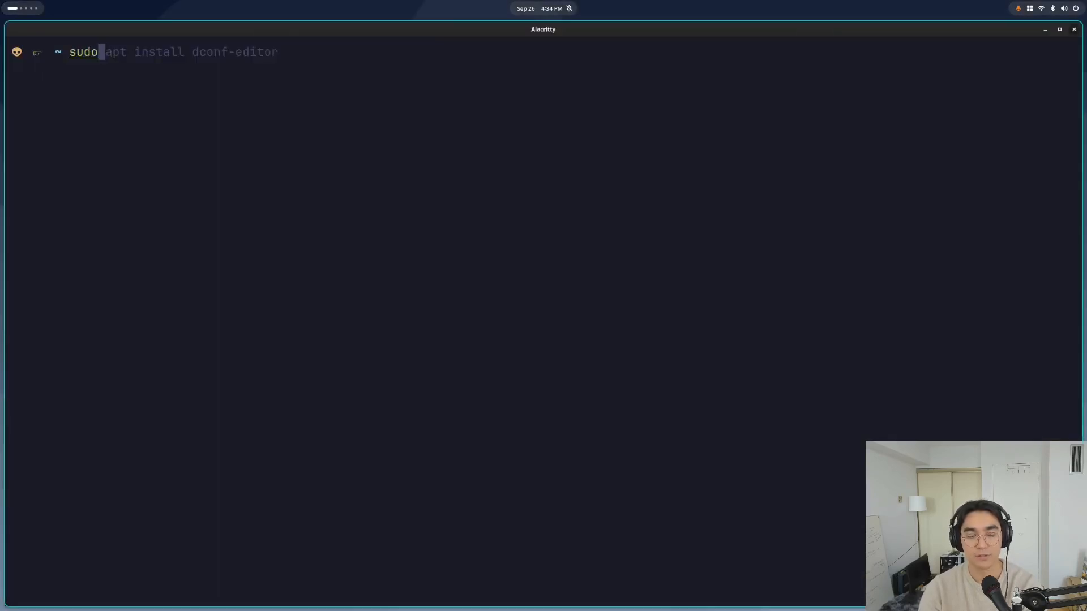
{"action": "type", "text": "rofi"}
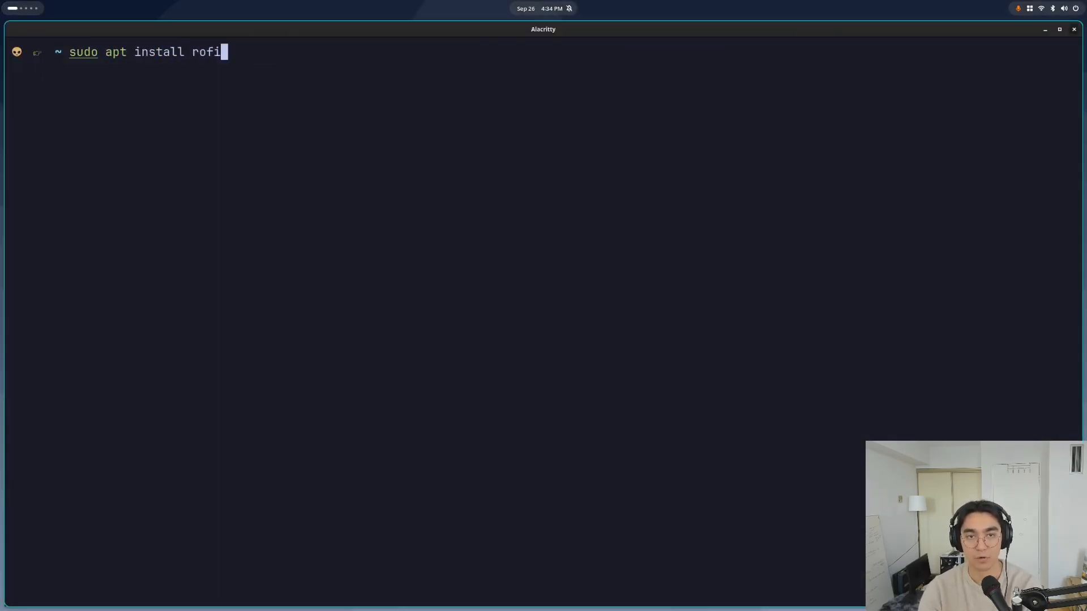
{"action": "key", "text": "Return"}
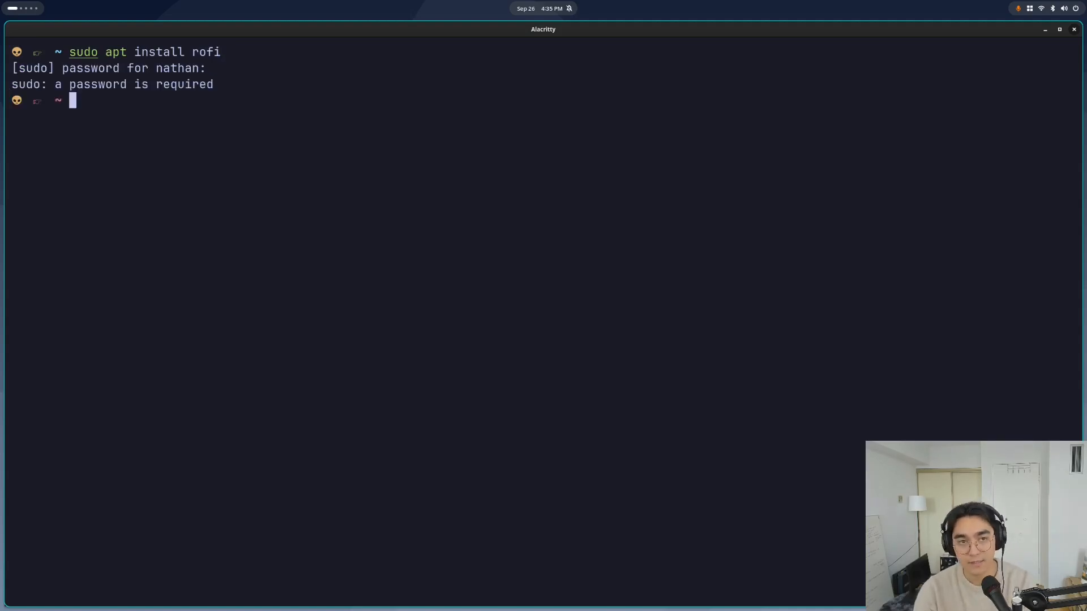
Run 'rofi -show run' and launch nvidia-settings from the launcher
{"action": "type", "text": "rofi -show run"}
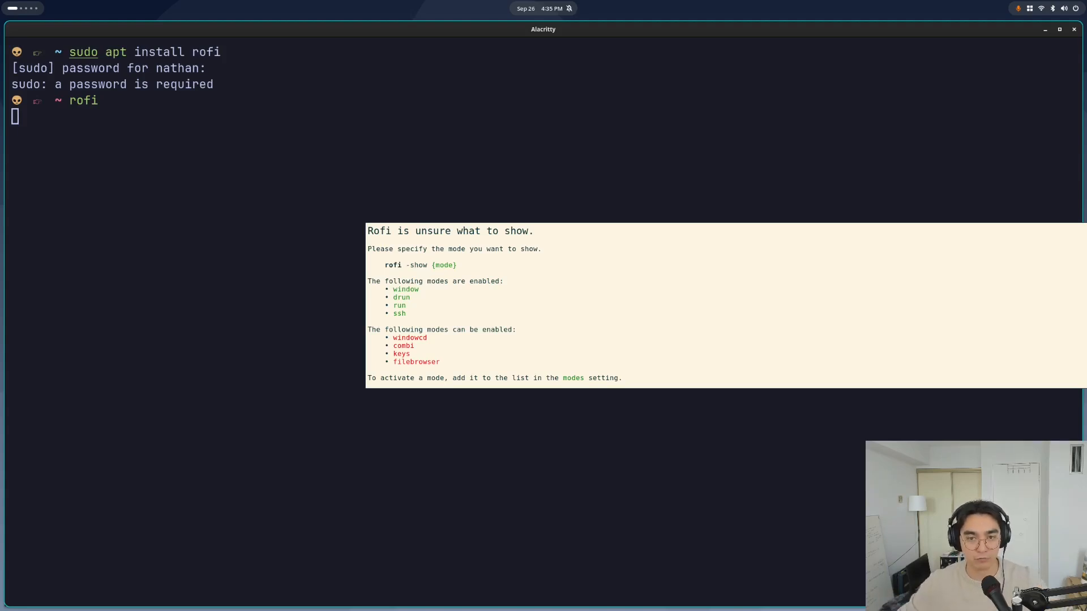
{"action": "type", "text": "rofi -show run"}
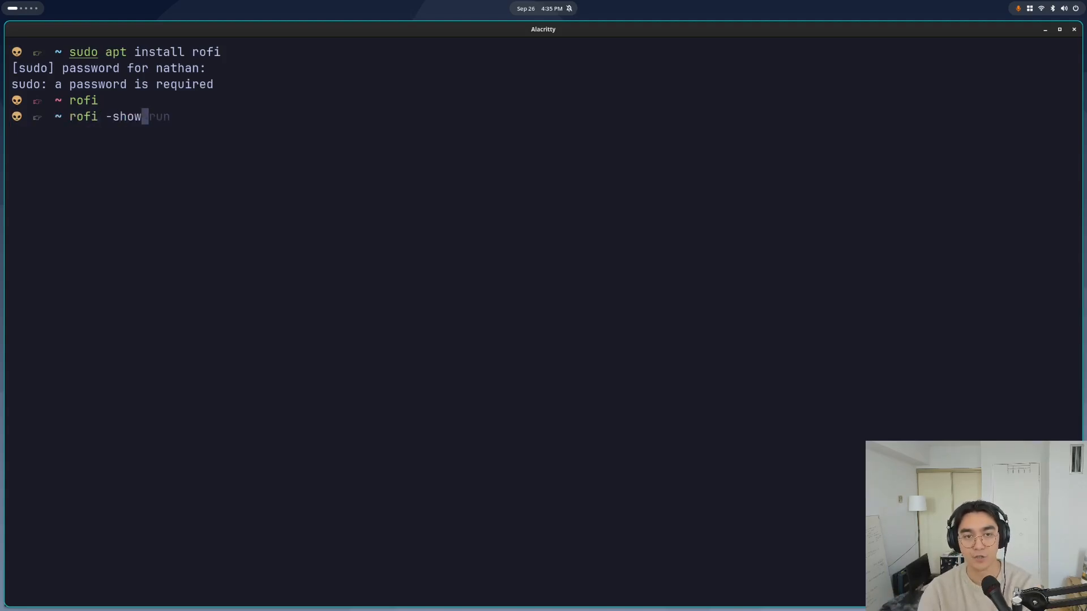
{"action": "key", "text": "Return"}
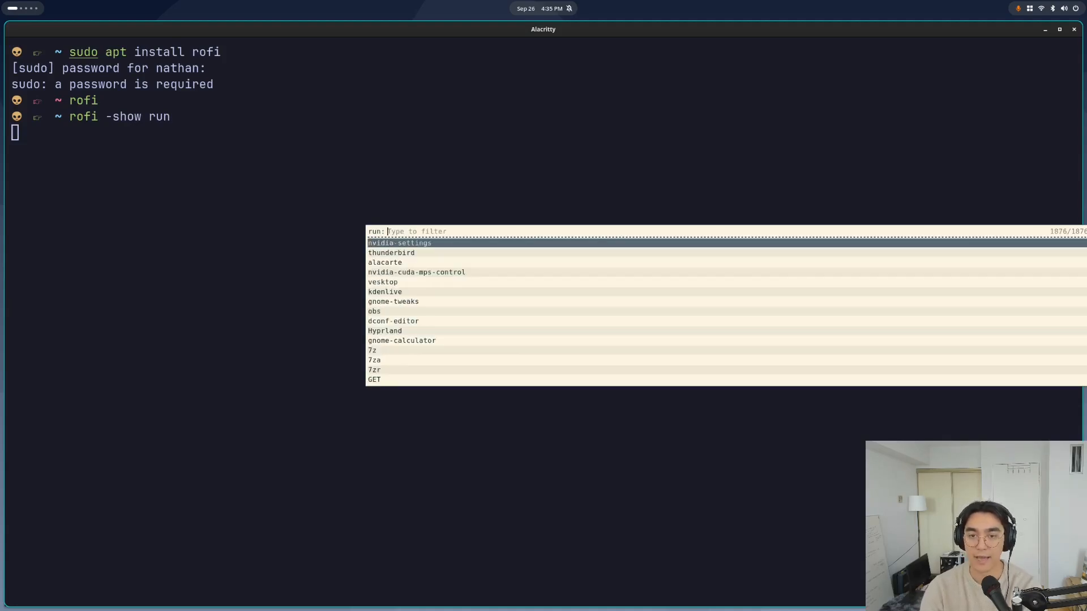
{"action": "type", "text": "nvid"}
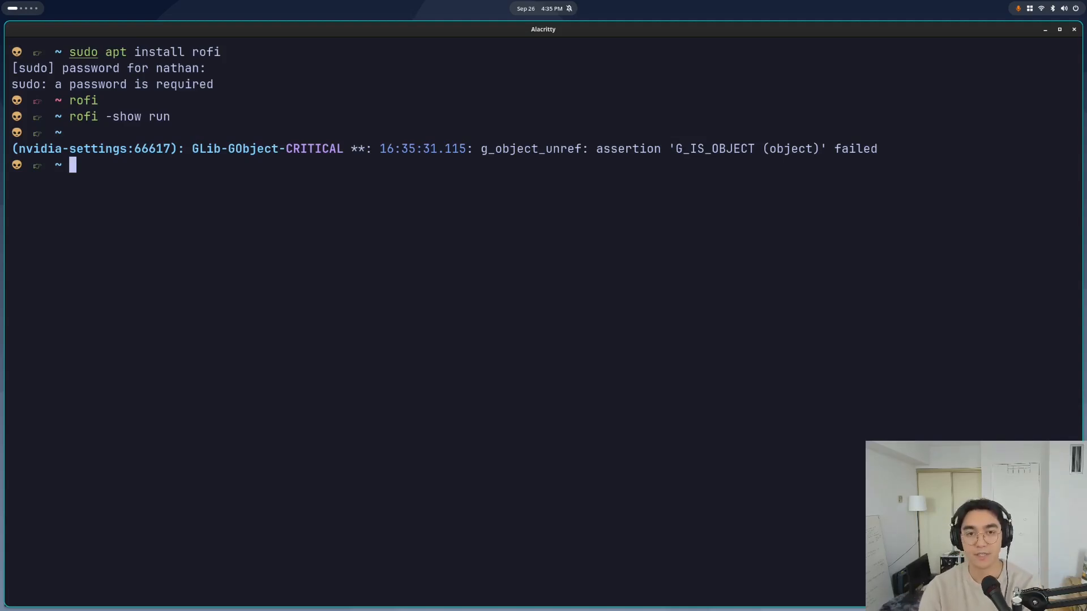
In GNOME Settings Keyboard custom shortcuts, fill the rofi command 'rofi -show' and close the dialogs
{"action": "type", "text": "settings"}
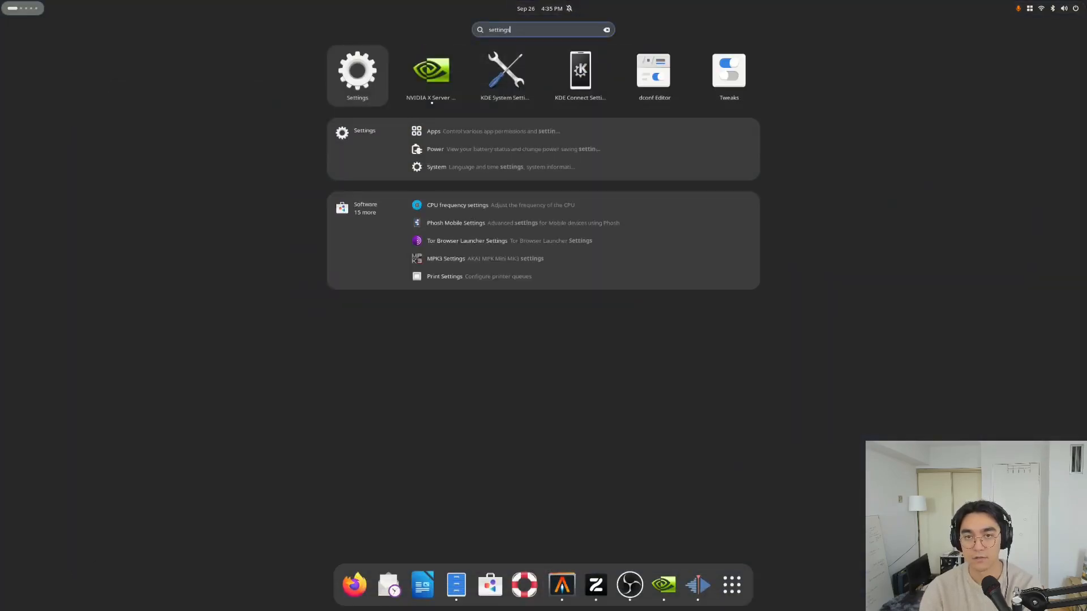
{"action": "left_click", "coordinate": [356, 75]}
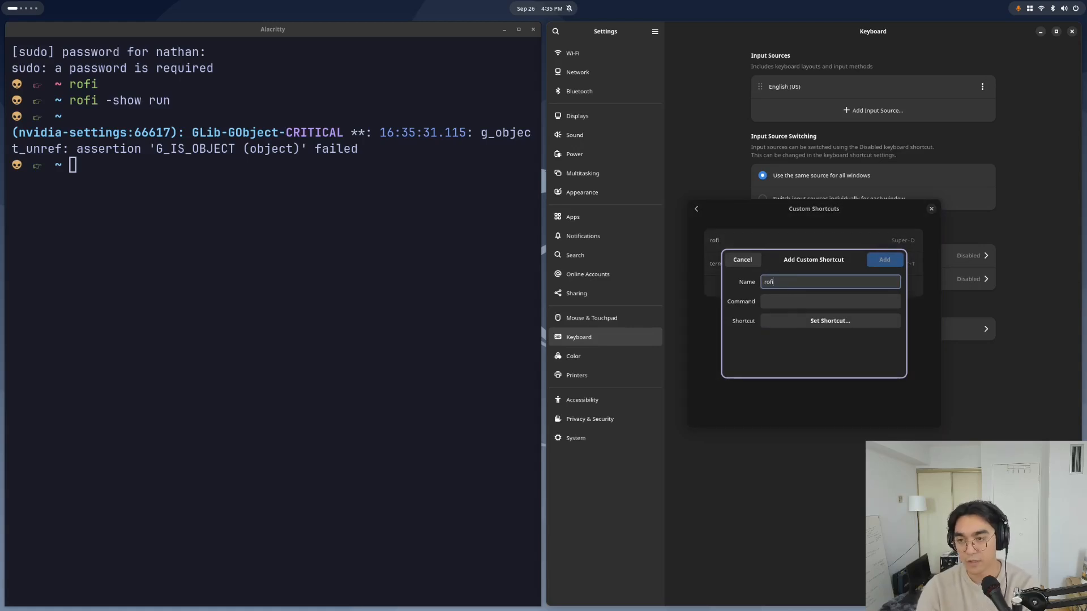
{"action": "left_click", "coordinate": [829, 302]}
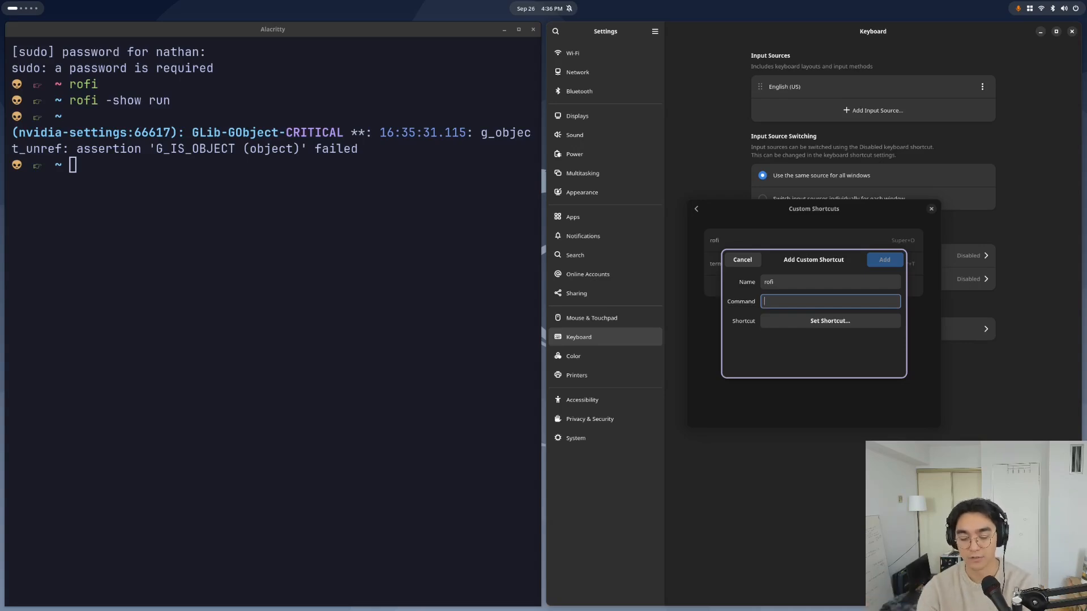
{"action": "type", "text": "rofi -show"}
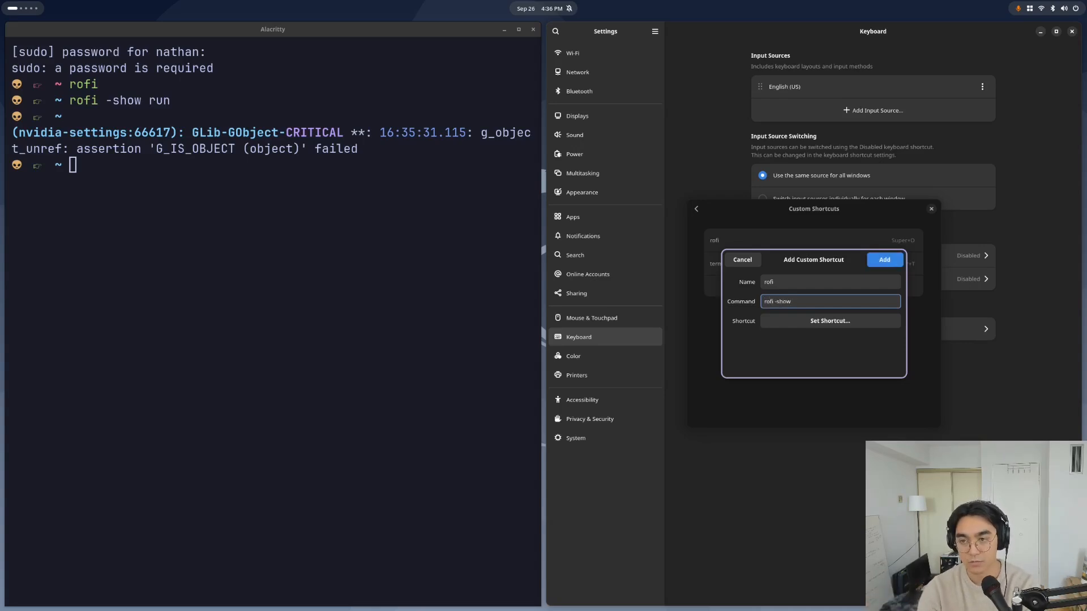
{"action": "left_click", "coordinate": [830, 320]}
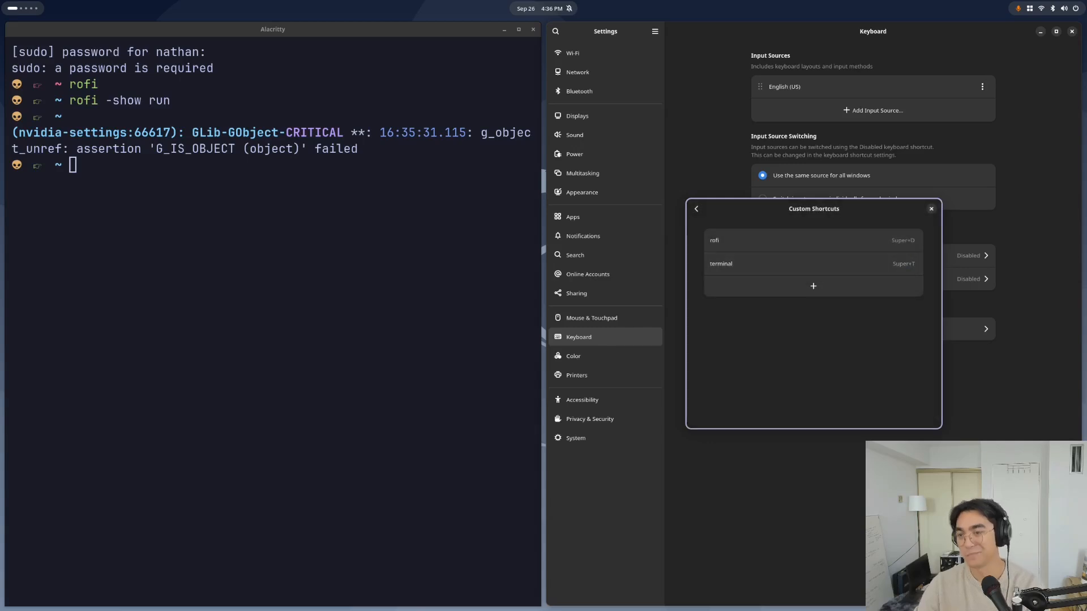
{"action": "left_click", "coordinate": [931, 208]}
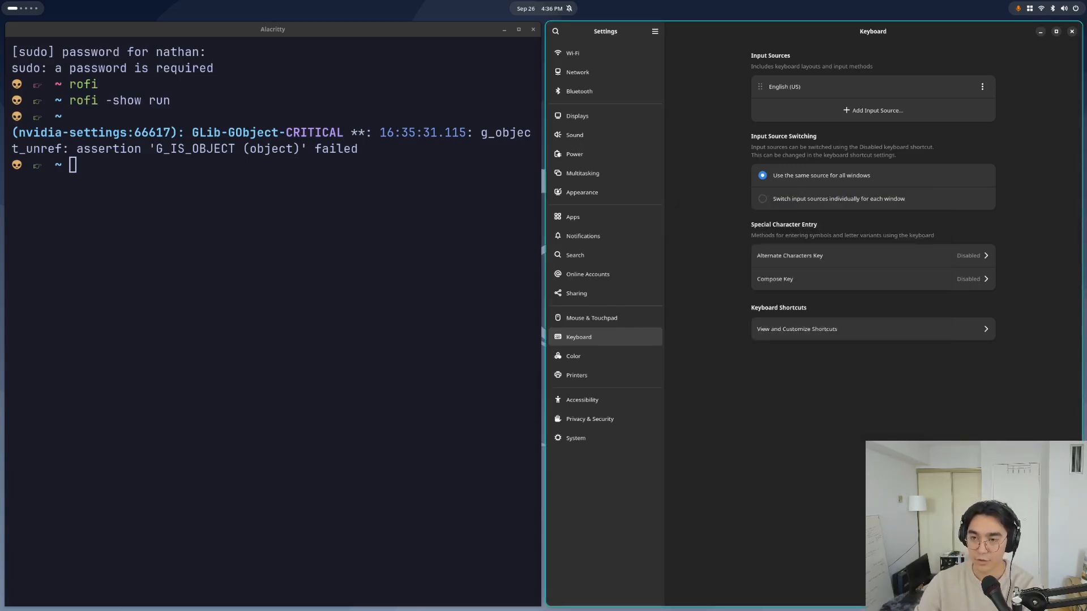
Test the Super+O rofi shortcut, dismiss it, and bring up quick settings with the Tiling toggle
{"action": "key", "text": "super"}
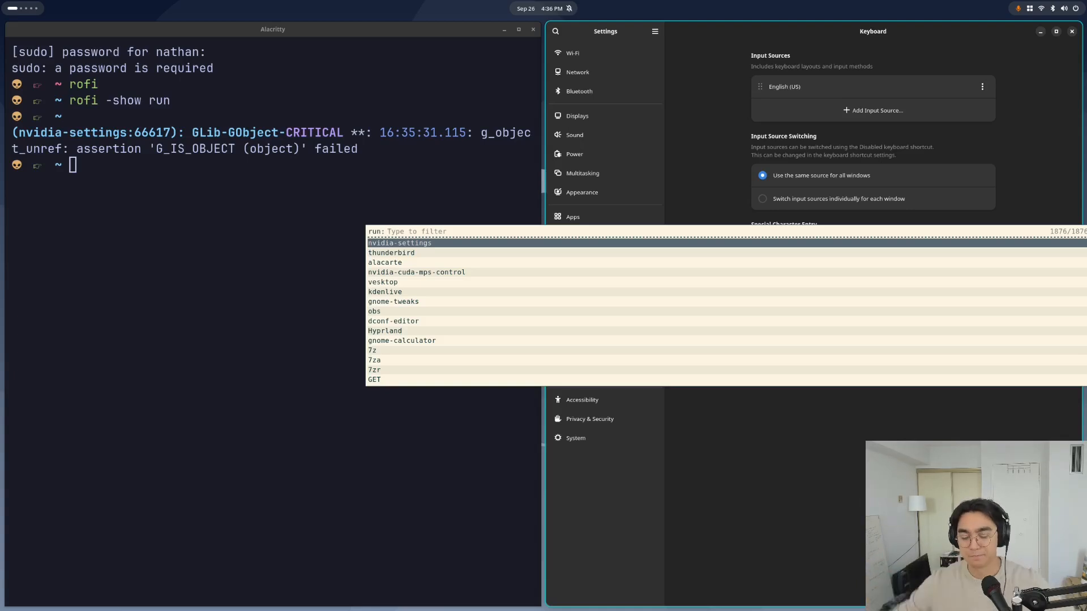
{"action": "key", "text": "Escape"}
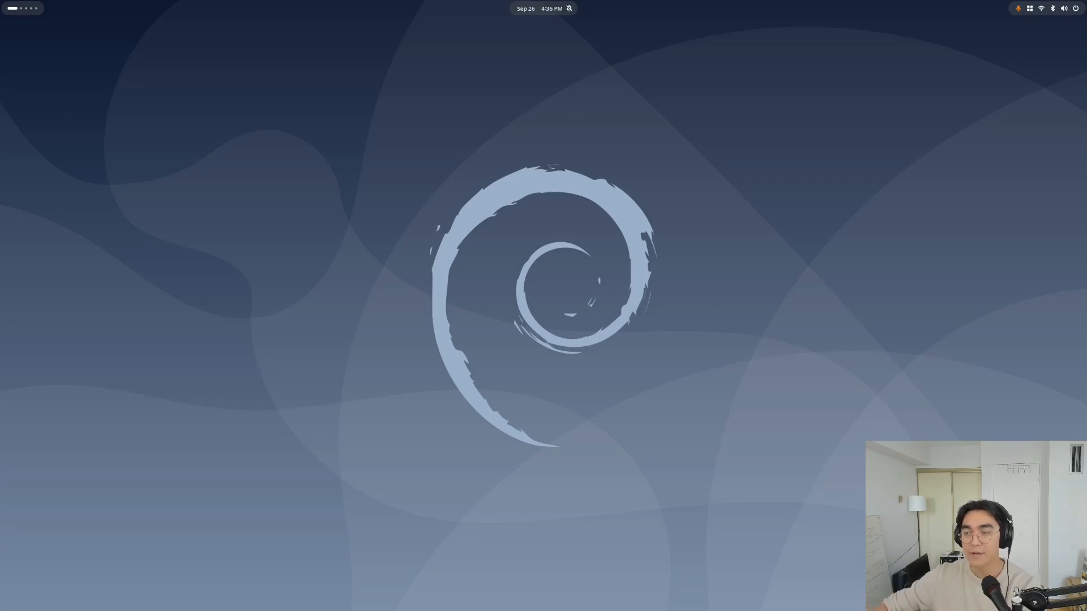
{"action": "left_click", "coordinate": [1051, 8]}
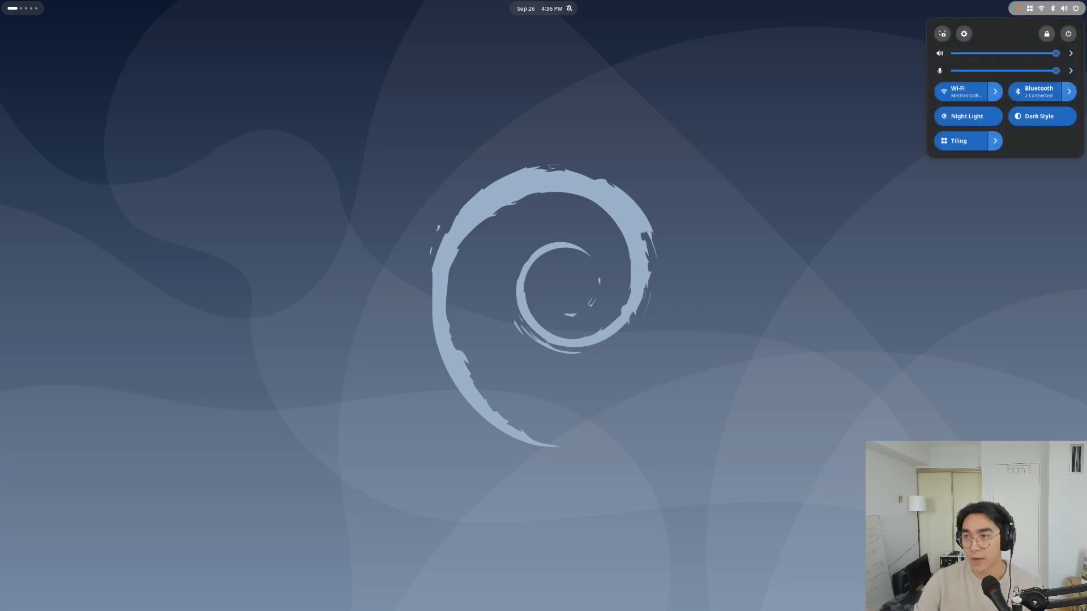